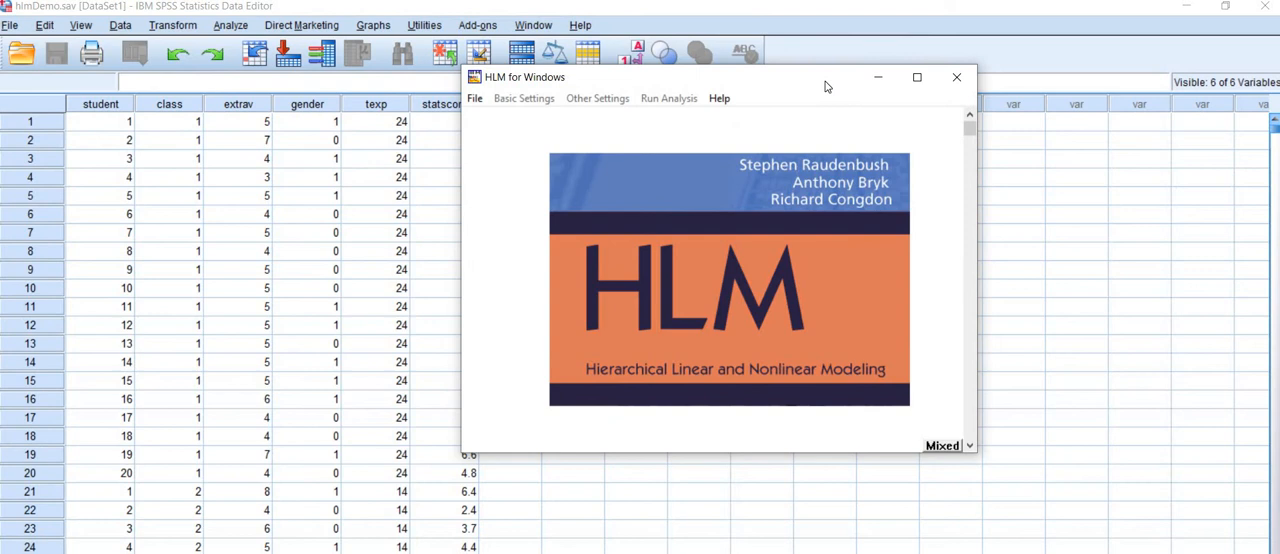
{"action": "mouse_move", "coordinate": [477, 130]}
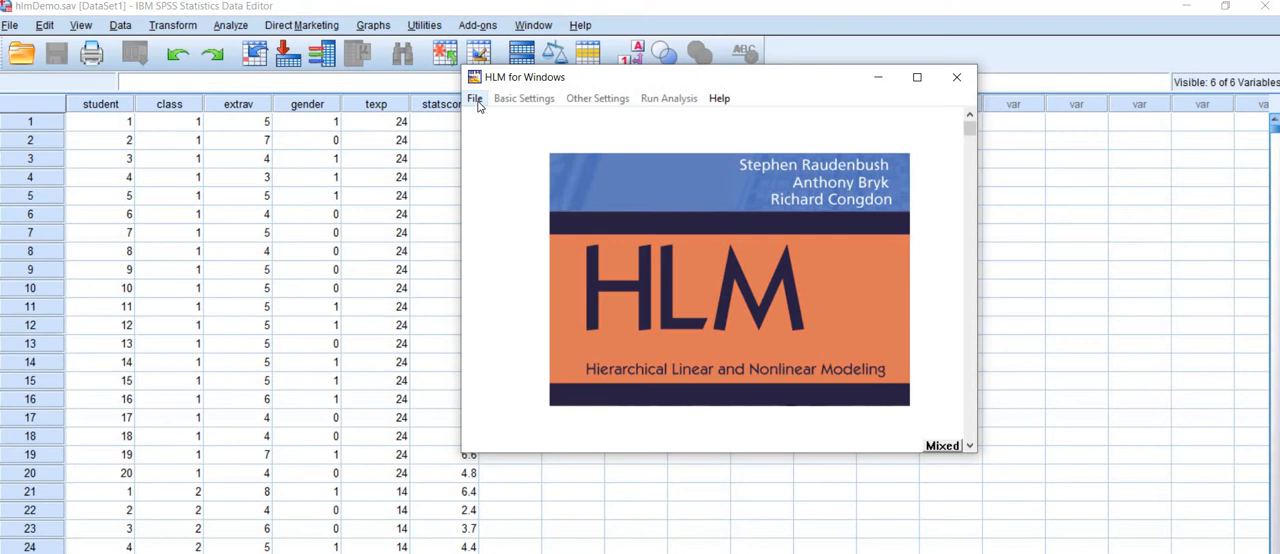
Open the NewDem.hlm command file from the File menu
{"action": "left_click", "coordinate": [476, 98]}
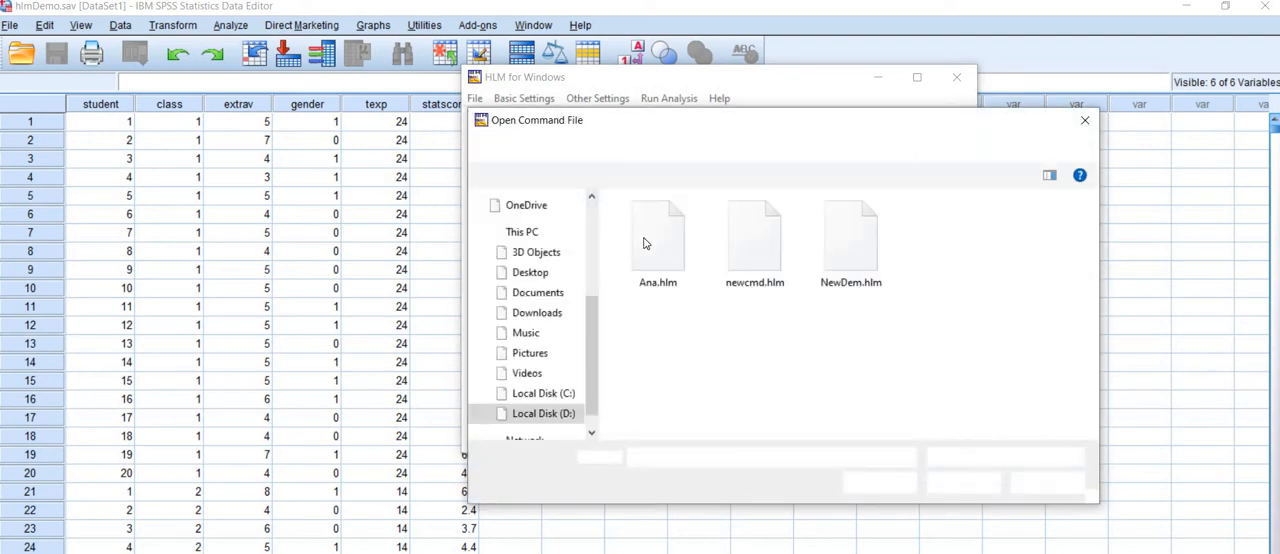
{"action": "left_click", "coordinate": [851, 240]}
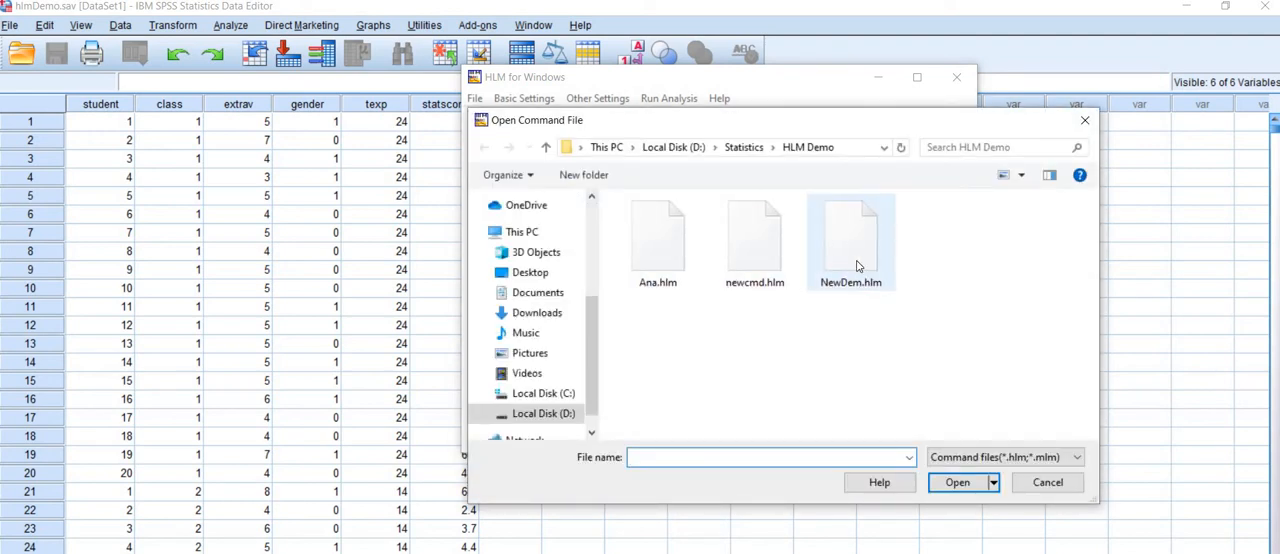
{"action": "double_click", "coordinate": [851, 235]}
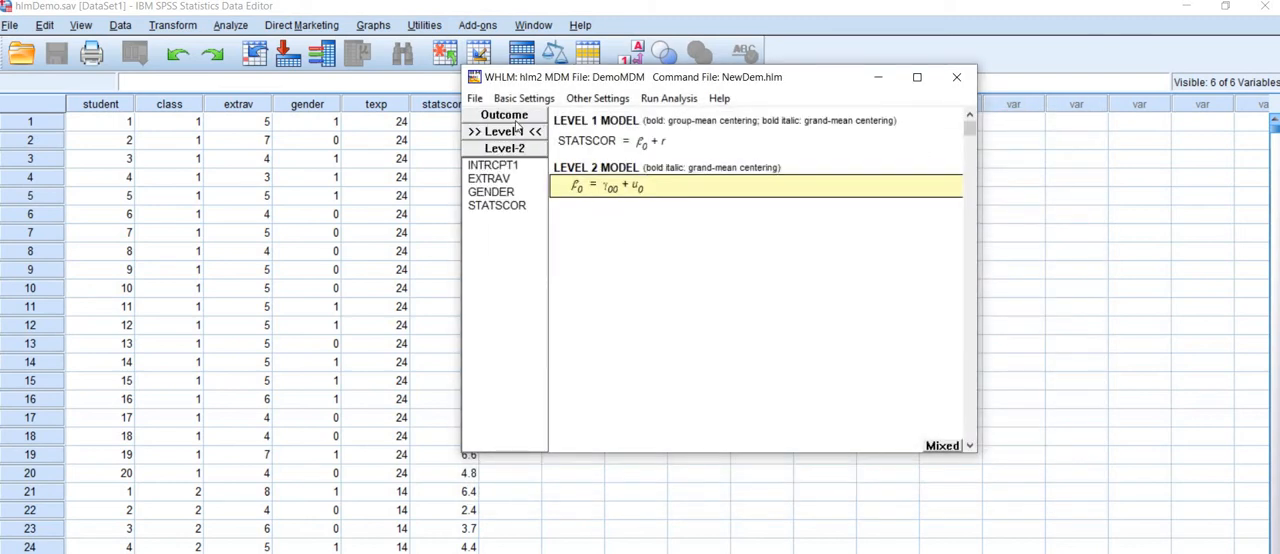
{"action": "left_click", "coordinate": [597, 98]}
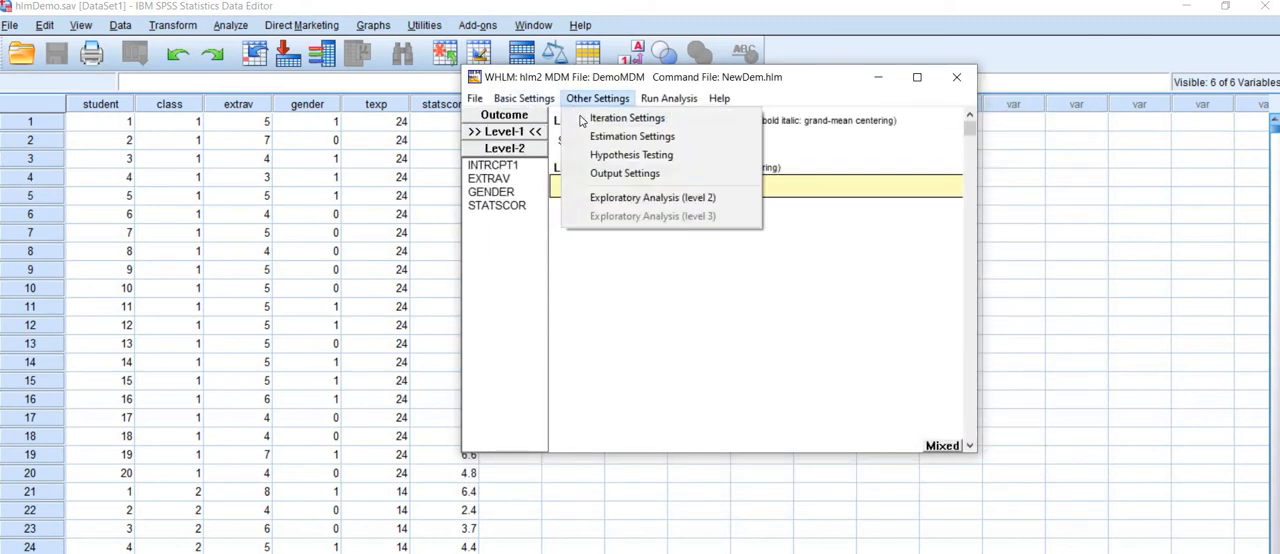
{"action": "left_click", "coordinate": [631, 136]}
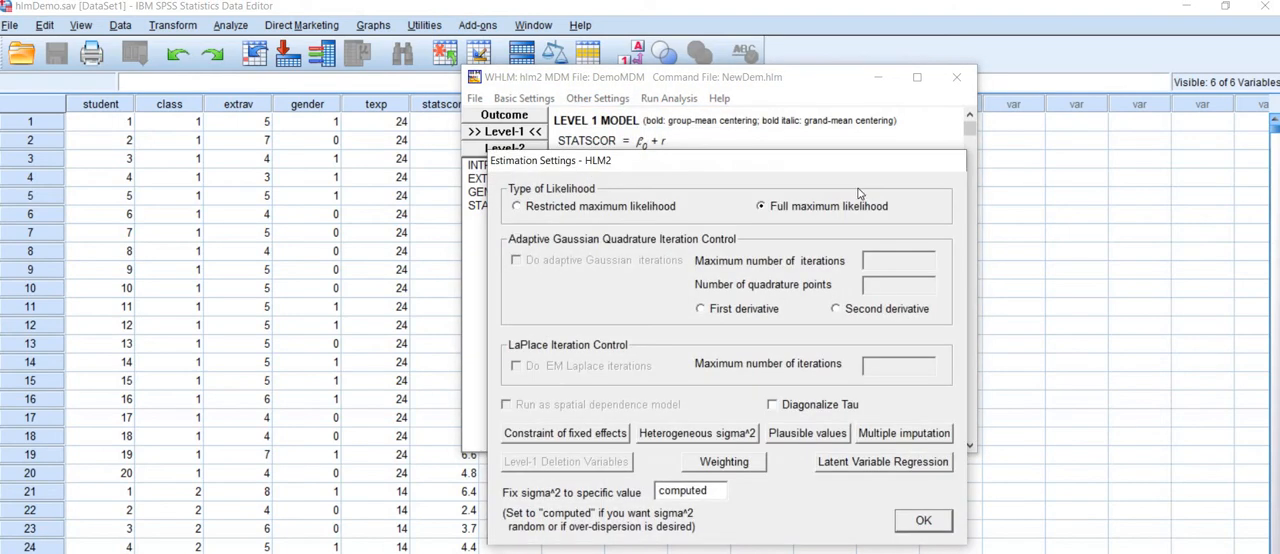
{"action": "mouse_move", "coordinate": [996, 387]}
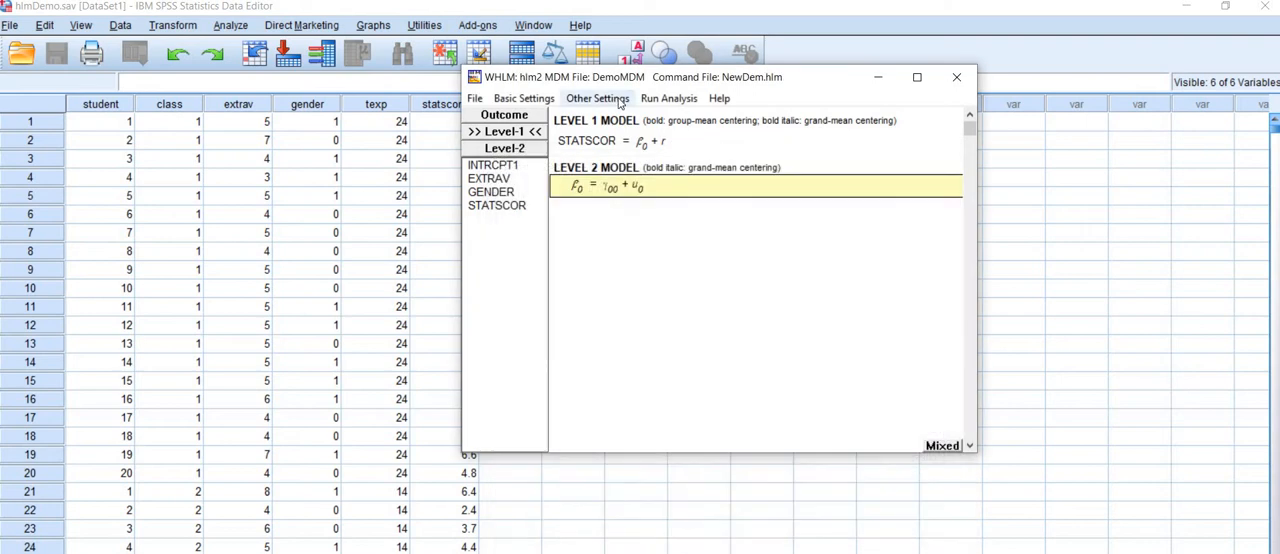
{"action": "left_click", "coordinate": [597, 98]}
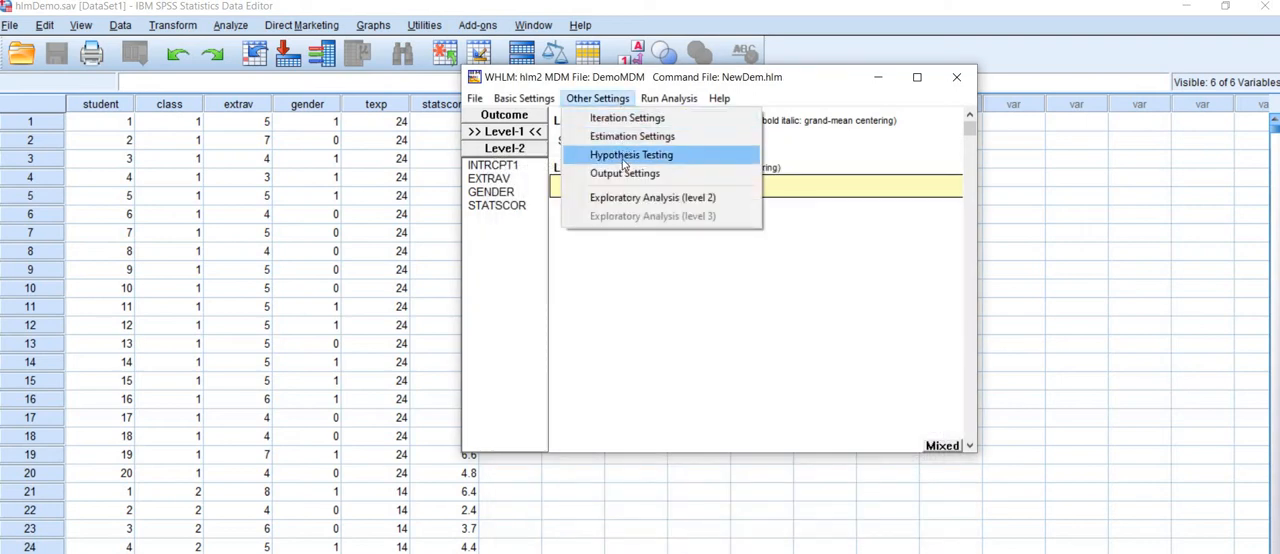
{"action": "left_click", "coordinate": [624, 173]}
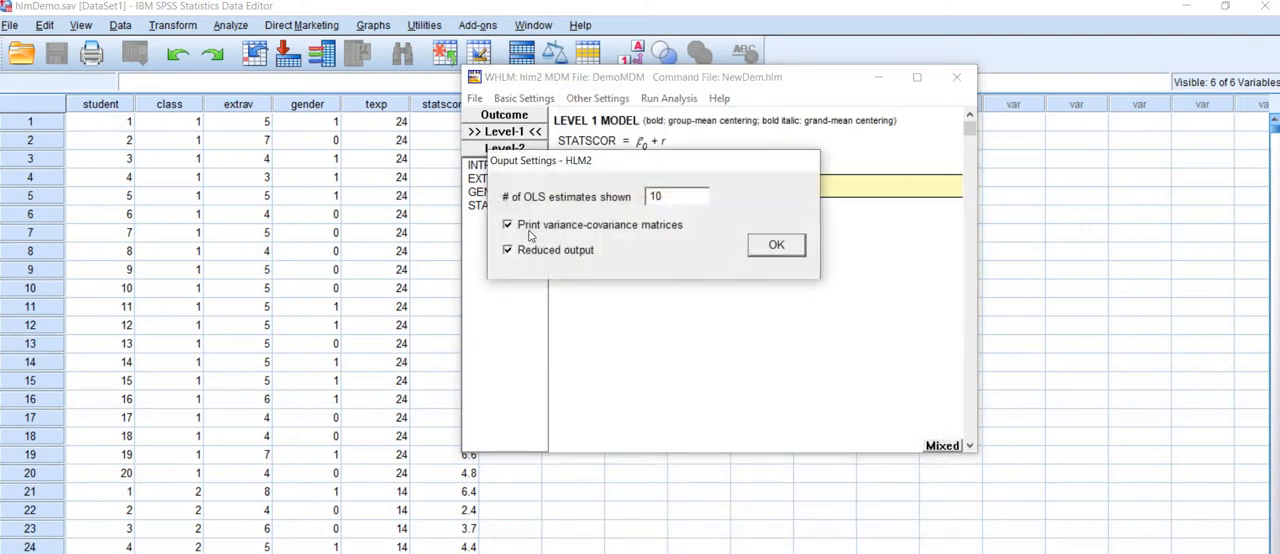
{"action": "left_click", "coordinate": [776, 245]}
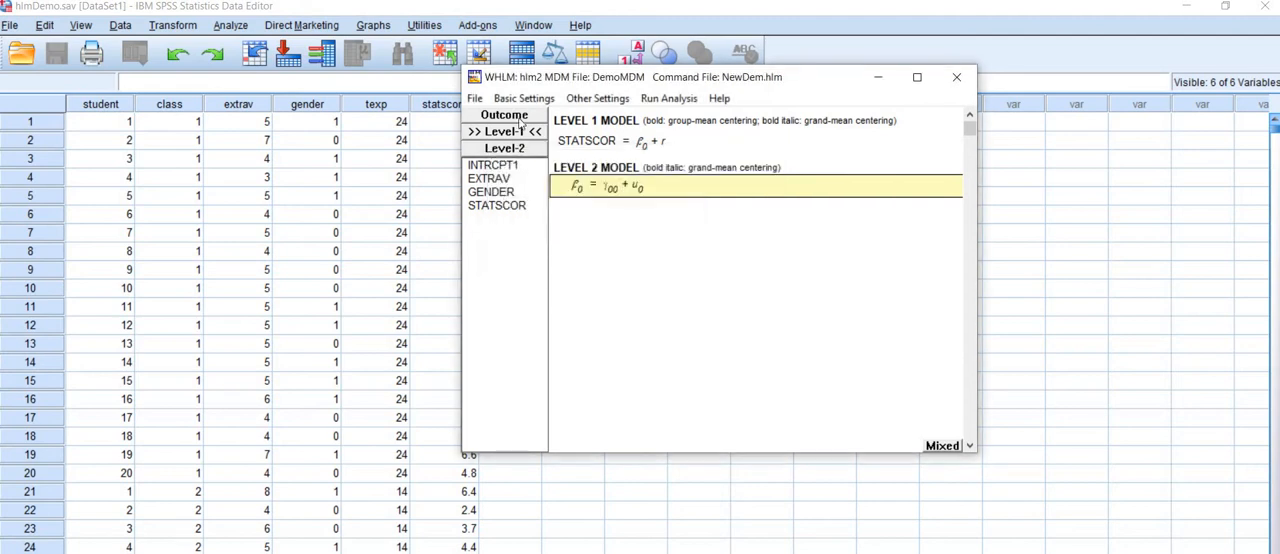
{"action": "mouse_move", "coordinate": [737, 187]}
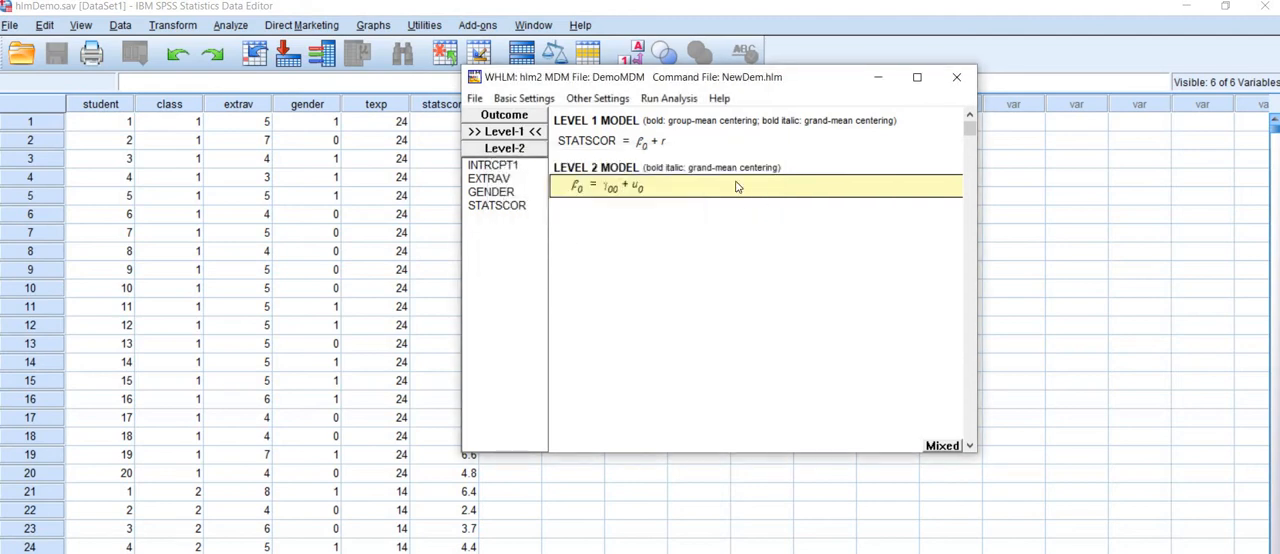
{"action": "mouse_move", "coordinate": [743, 206]}
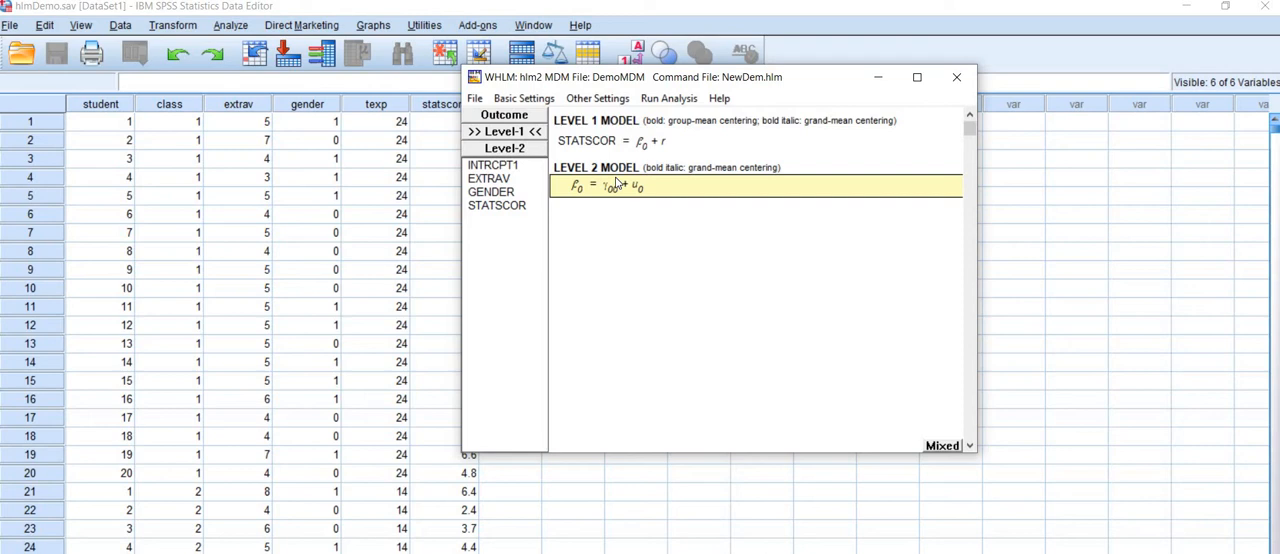
{"action": "mouse_move", "coordinate": [547, 153]}
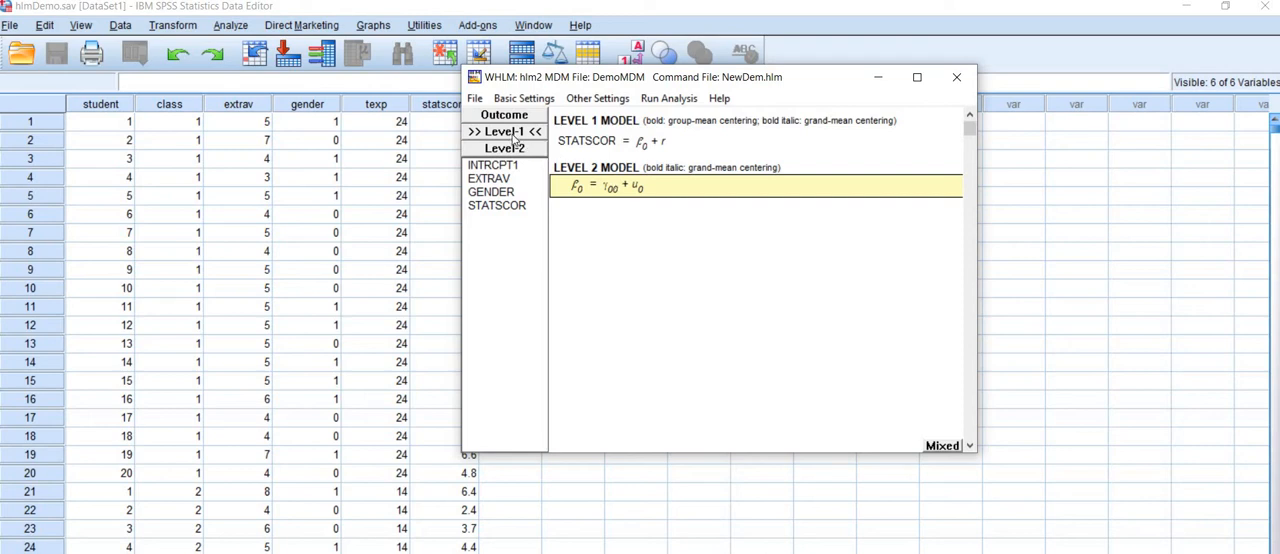
Add EXTRAV and GENDER uncentered to the level-1 STATSCOR model, then select the β0 equation
{"action": "left_click", "coordinate": [490, 178]}
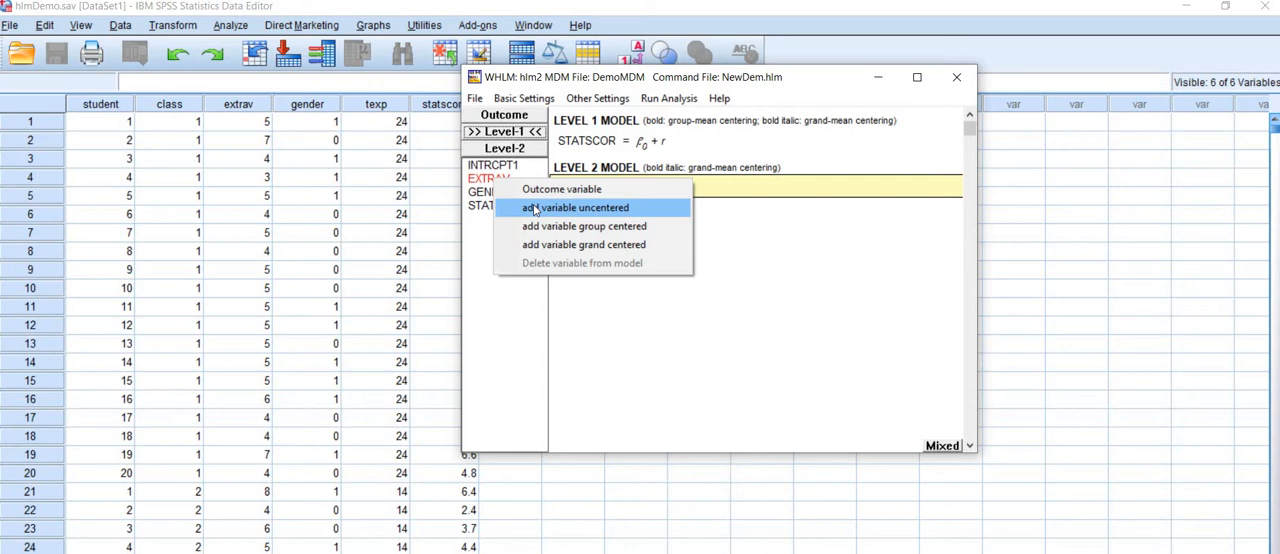
{"action": "left_click", "coordinate": [575, 207]}
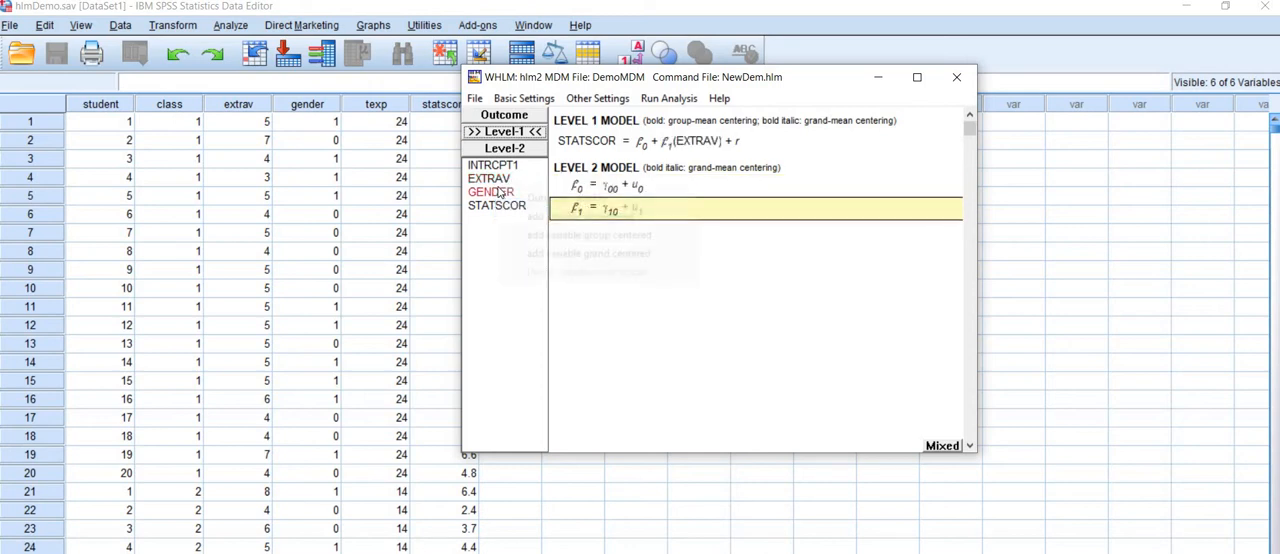
{"action": "left_click", "coordinate": [490, 191]}
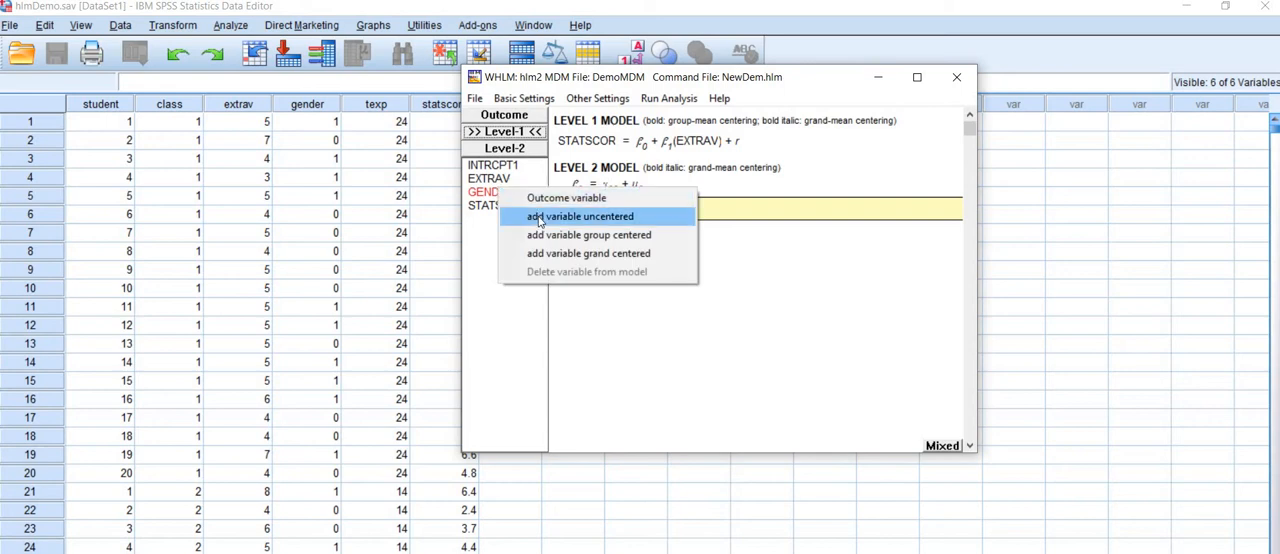
{"action": "left_click", "coordinate": [580, 216]}
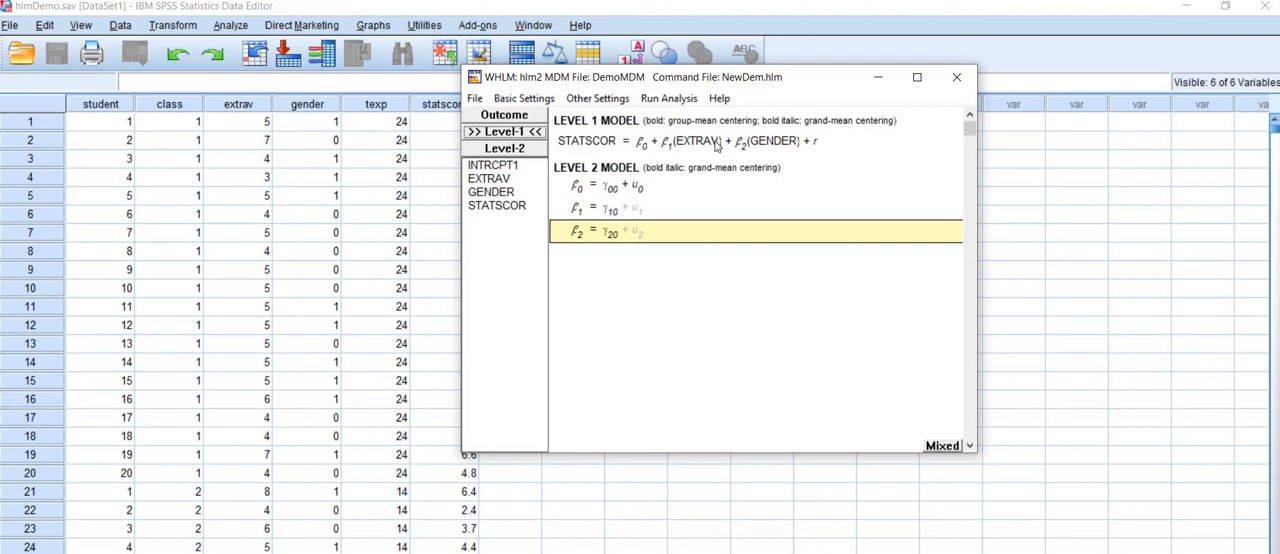
{"action": "mouse_move", "coordinate": [765, 150]}
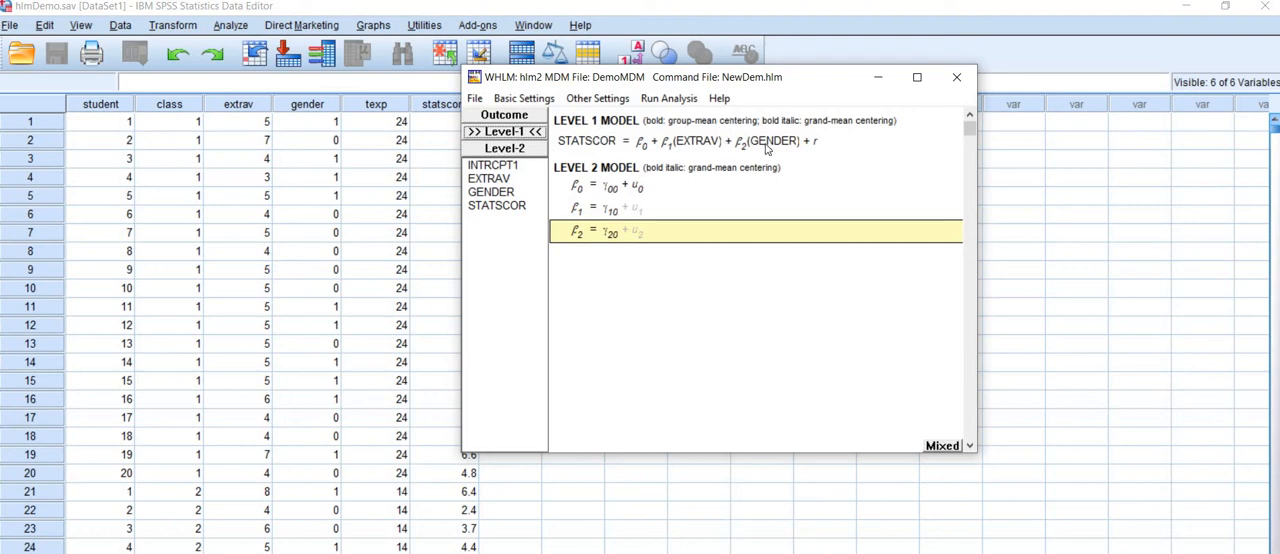
{"action": "mouse_move", "coordinate": [610, 190]}
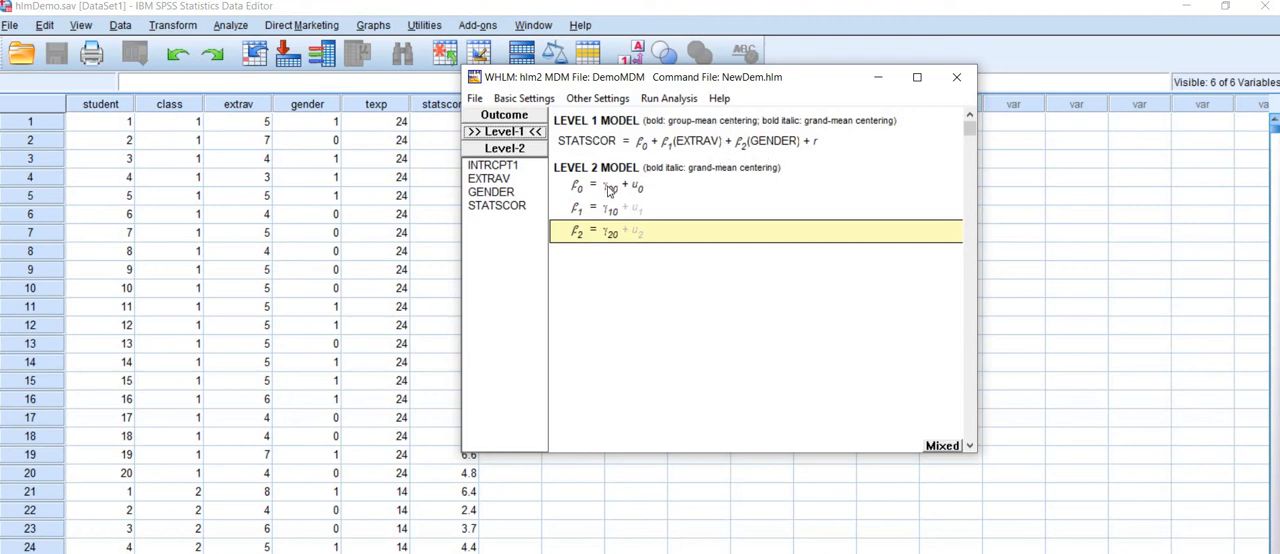
{"action": "left_click", "coordinate": [504, 147]}
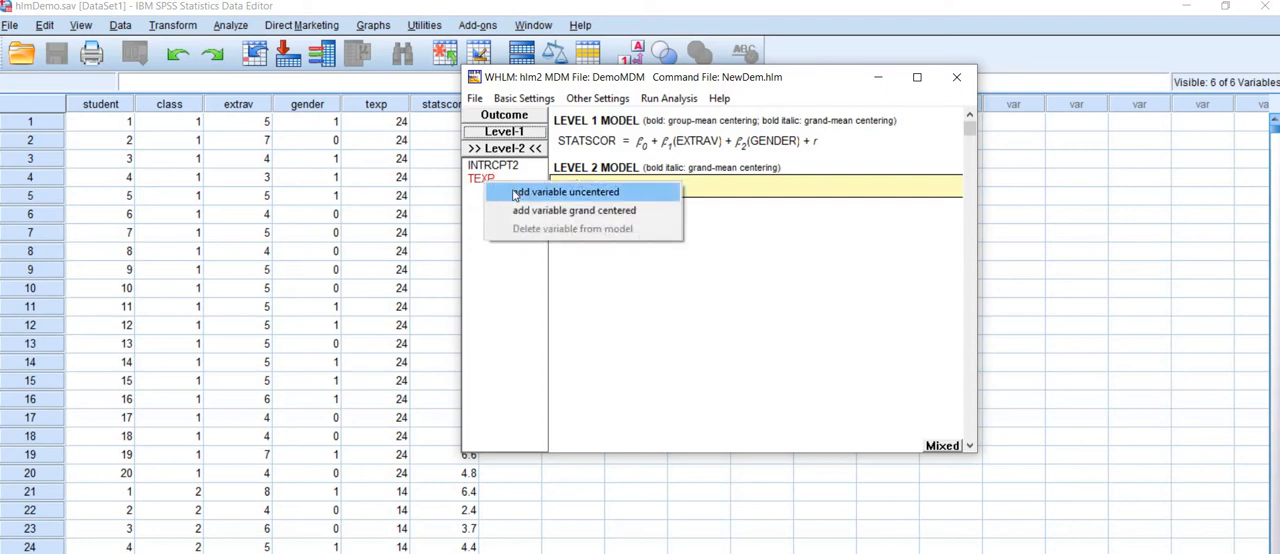
Add TEXP uncentered as a level-2 predictor of the intercept β0
{"action": "left_click", "coordinate": [565, 191]}
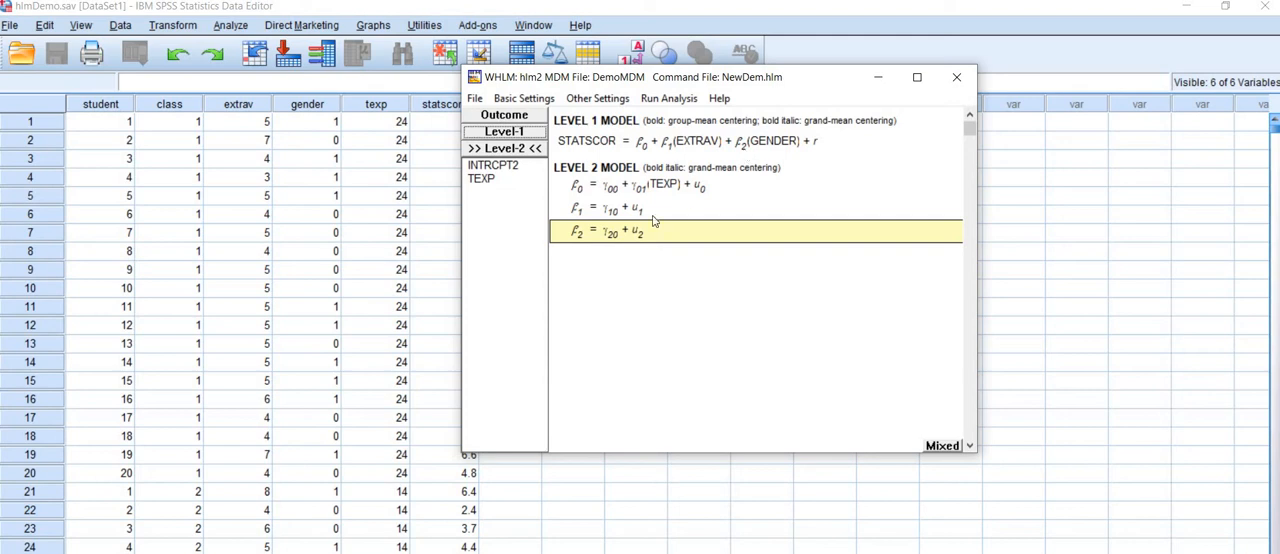
{"action": "mouse_move", "coordinate": [599, 230]}
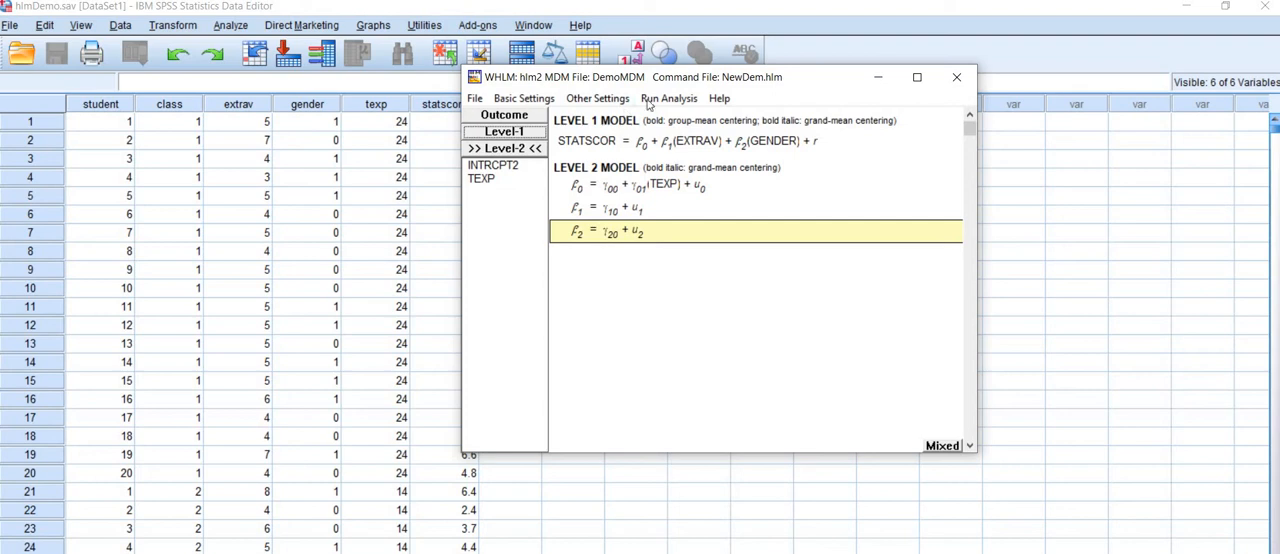
Run the two-level model without saving it
{"action": "left_click", "coordinate": [668, 98]}
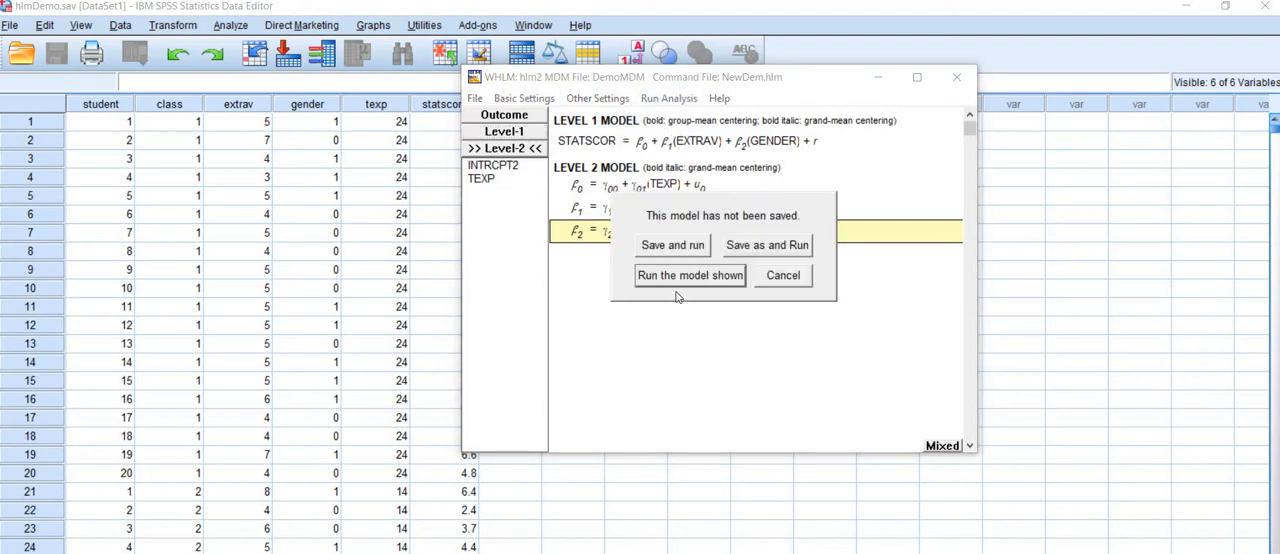
{"action": "mouse_move", "coordinate": [672, 285]}
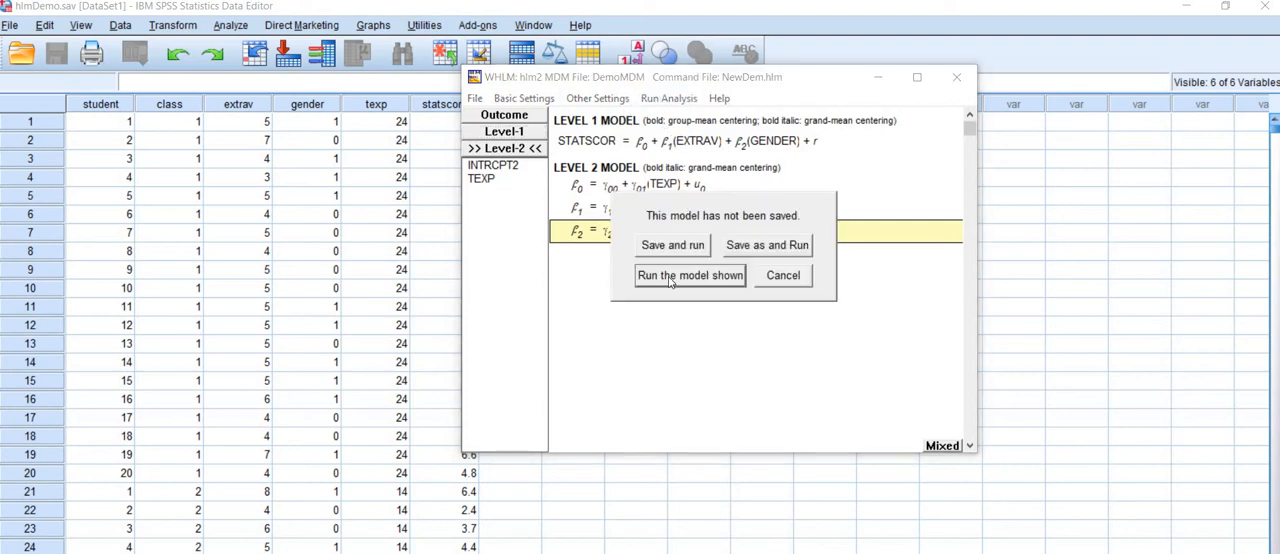
{"action": "left_click", "coordinate": [689, 275]}
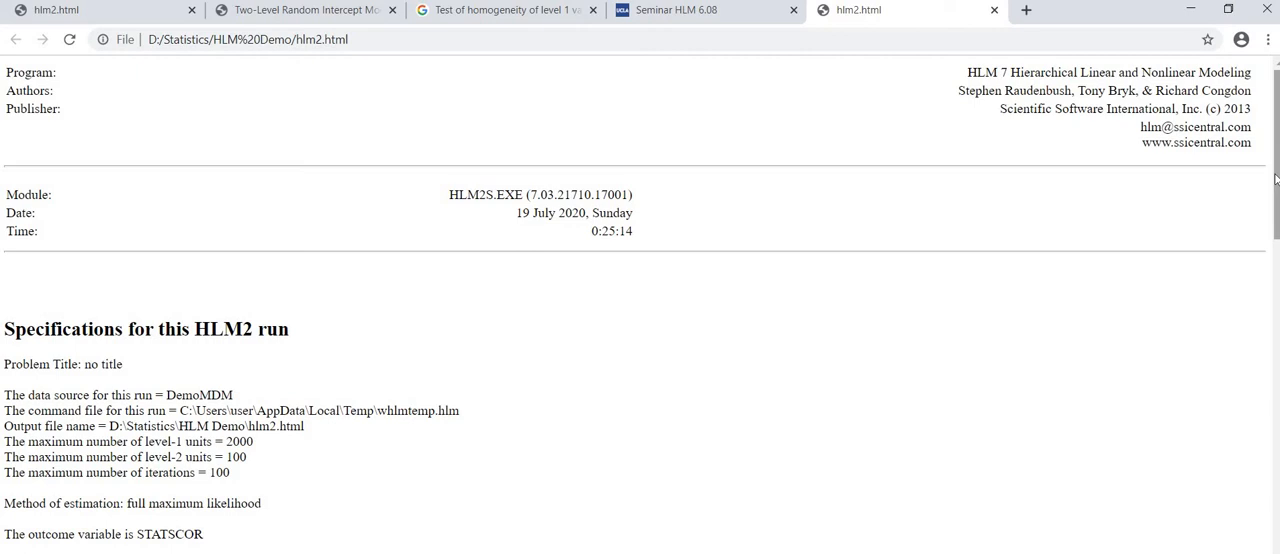
{"action": "scroll", "scroll_direction": "down", "scroll_amount": 3}
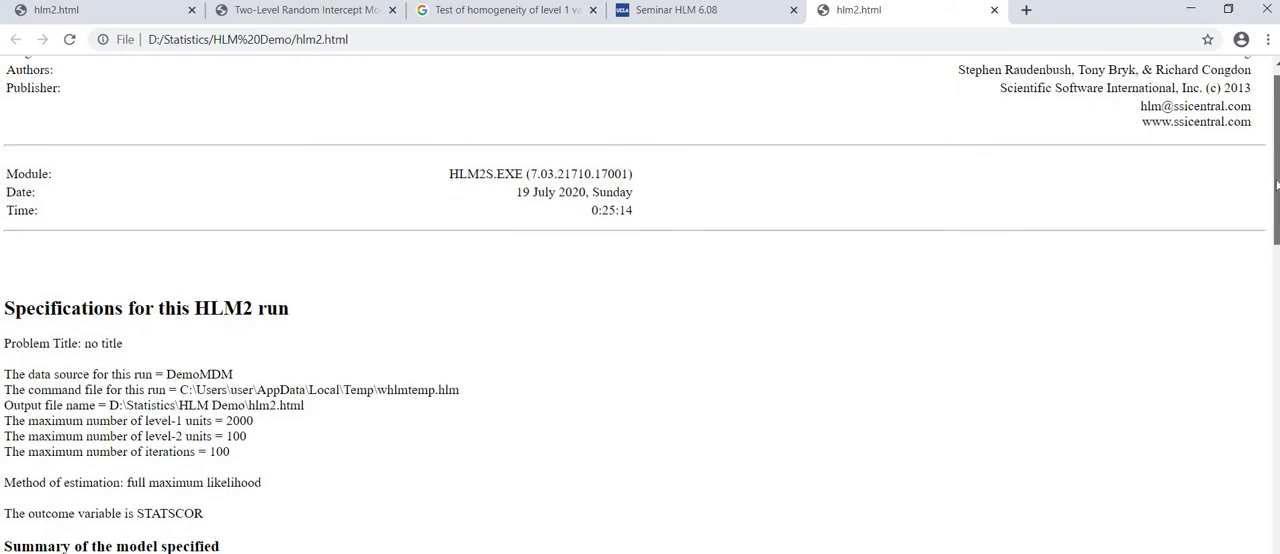
{"action": "scroll", "scroll_direction": "down", "scroll_amount": 3}
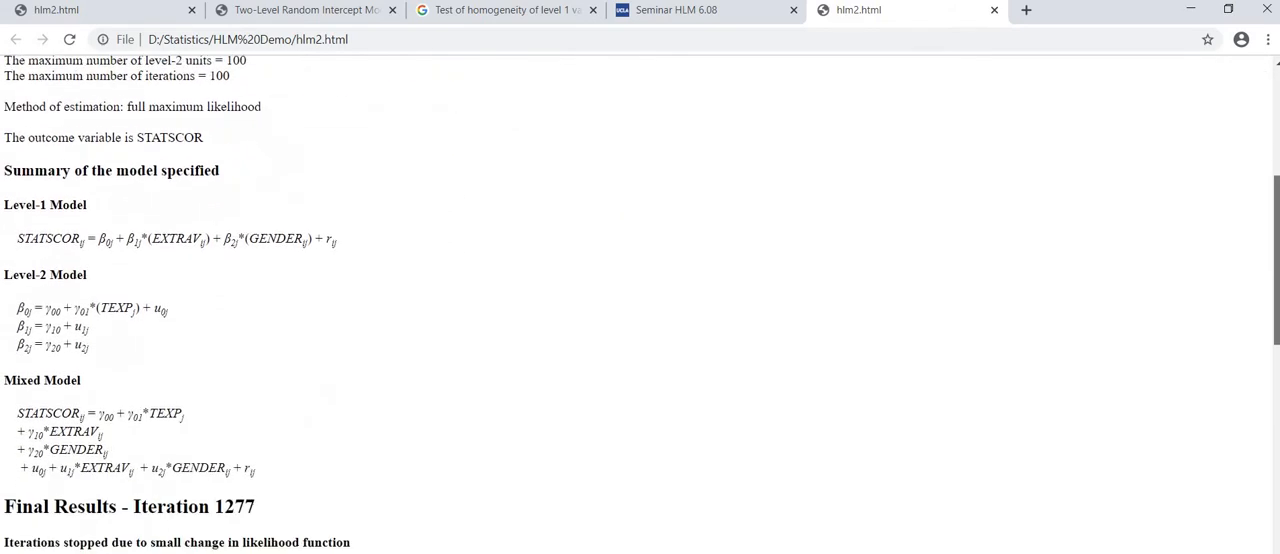
{"action": "double_click", "coordinate": [42, 233]}
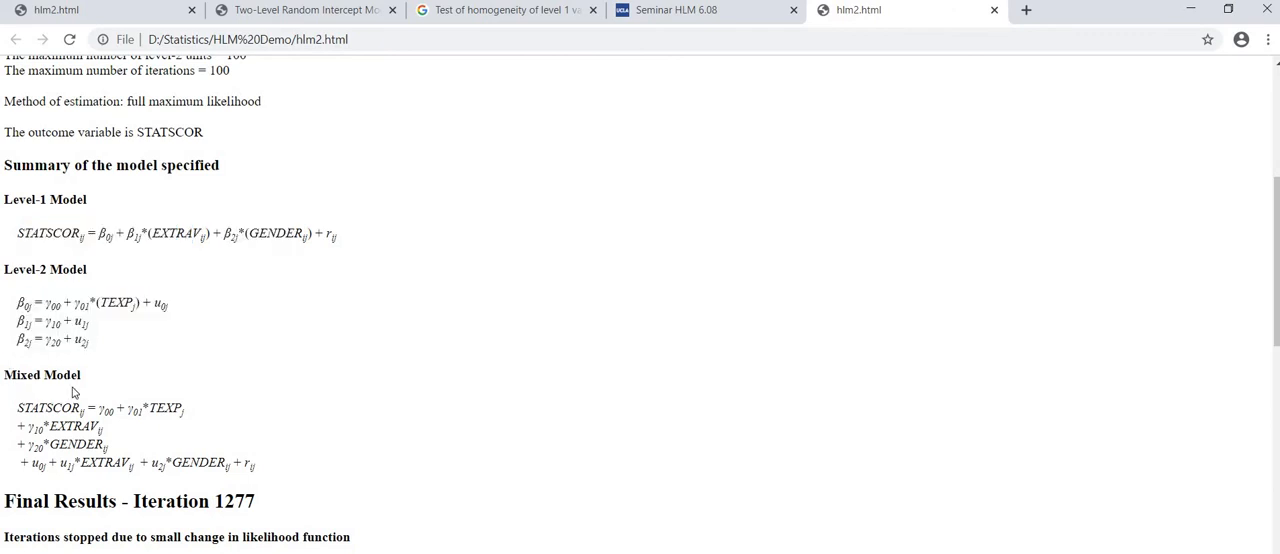
{"action": "mouse_move", "coordinate": [1260, 268]}
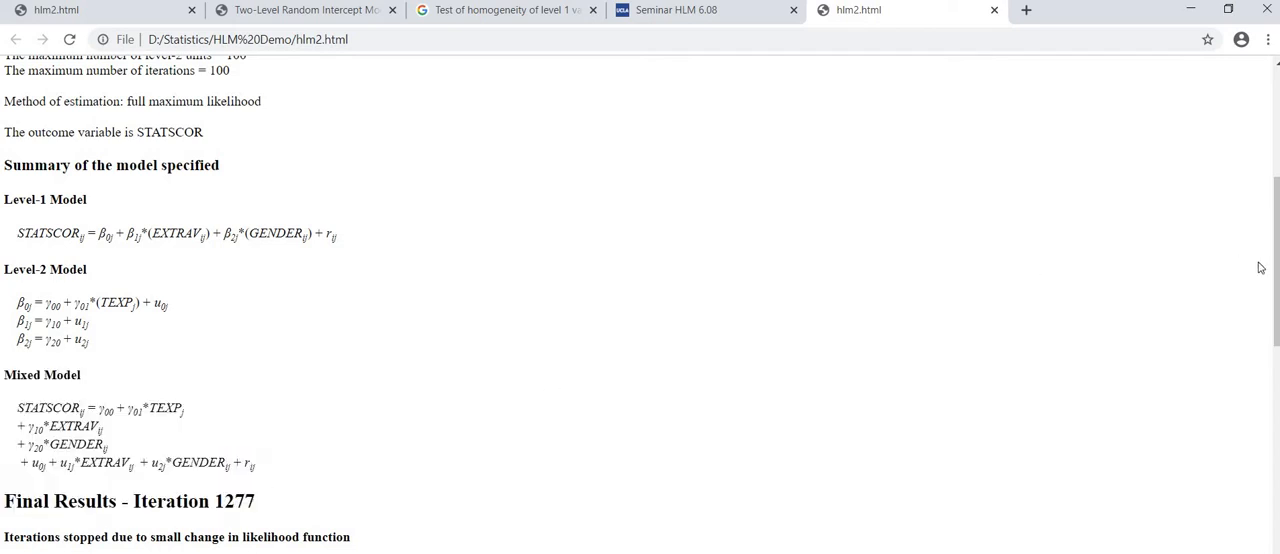
{"action": "scroll", "scroll_direction": "down", "scroll_amount": 3}
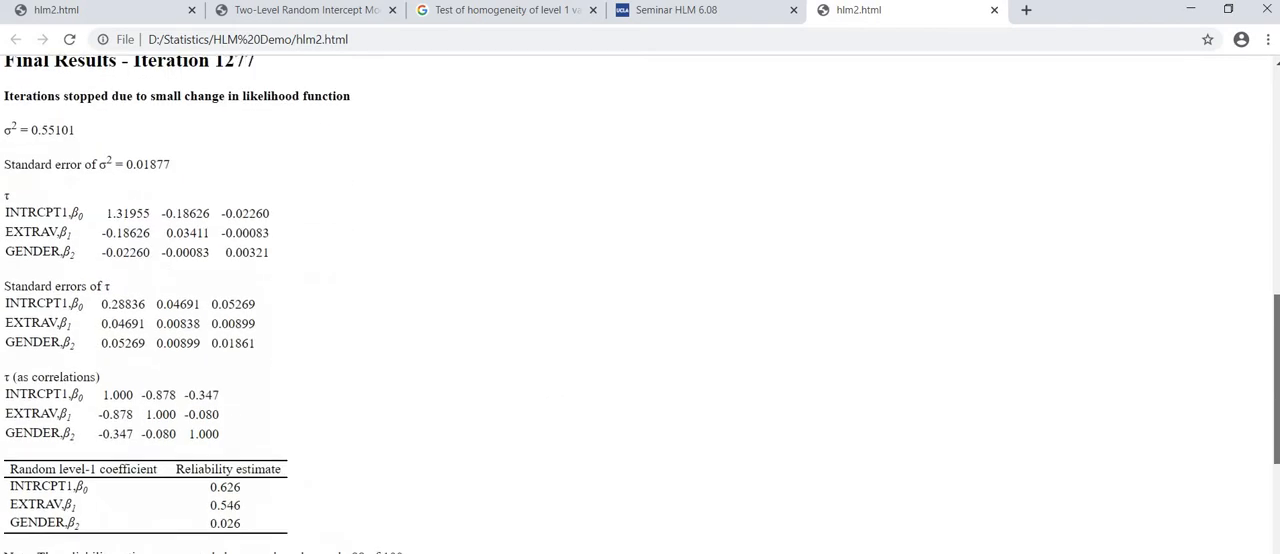
{"action": "scroll", "scroll_direction": "down", "scroll_amount": 3}
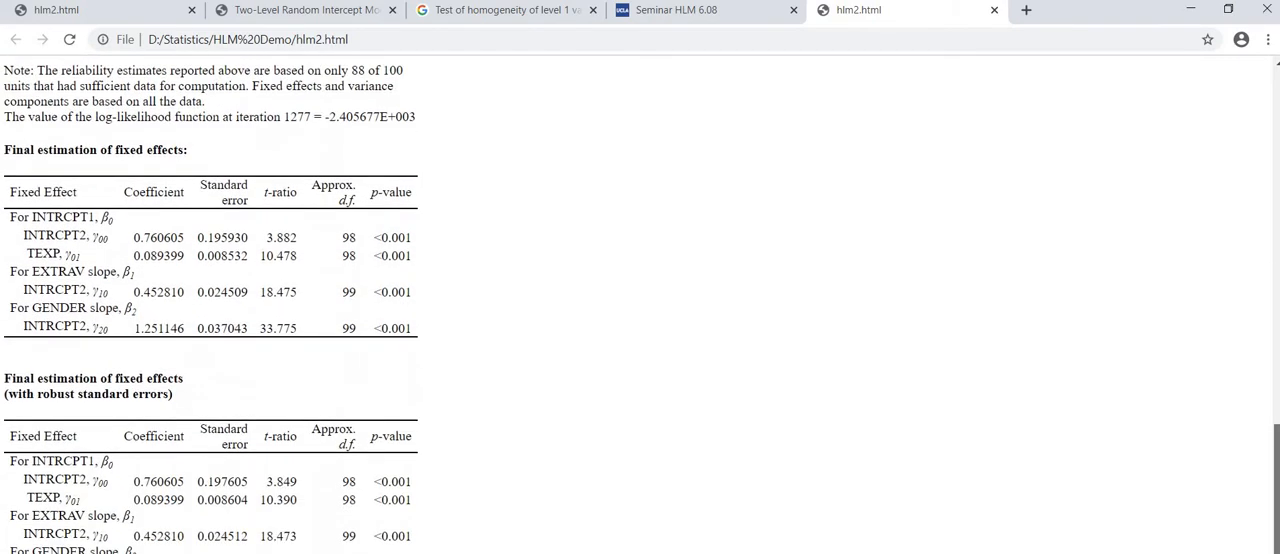
{"action": "scroll", "scroll_direction": "down", "scroll_amount": 3}
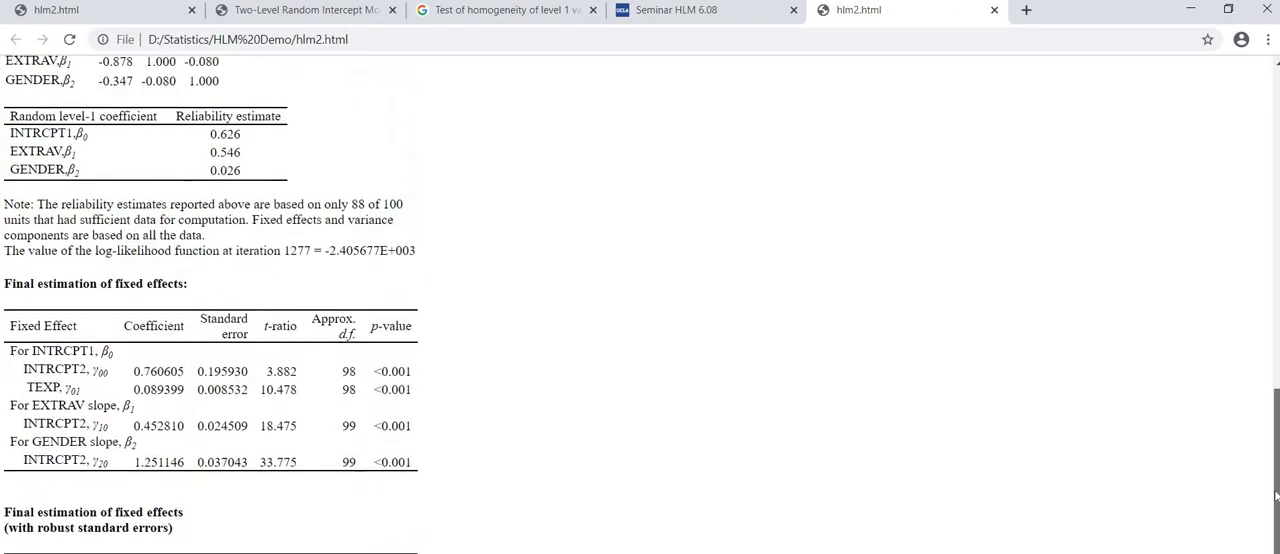
{"action": "scroll", "scroll_direction": "up", "scroll_amount": 3}
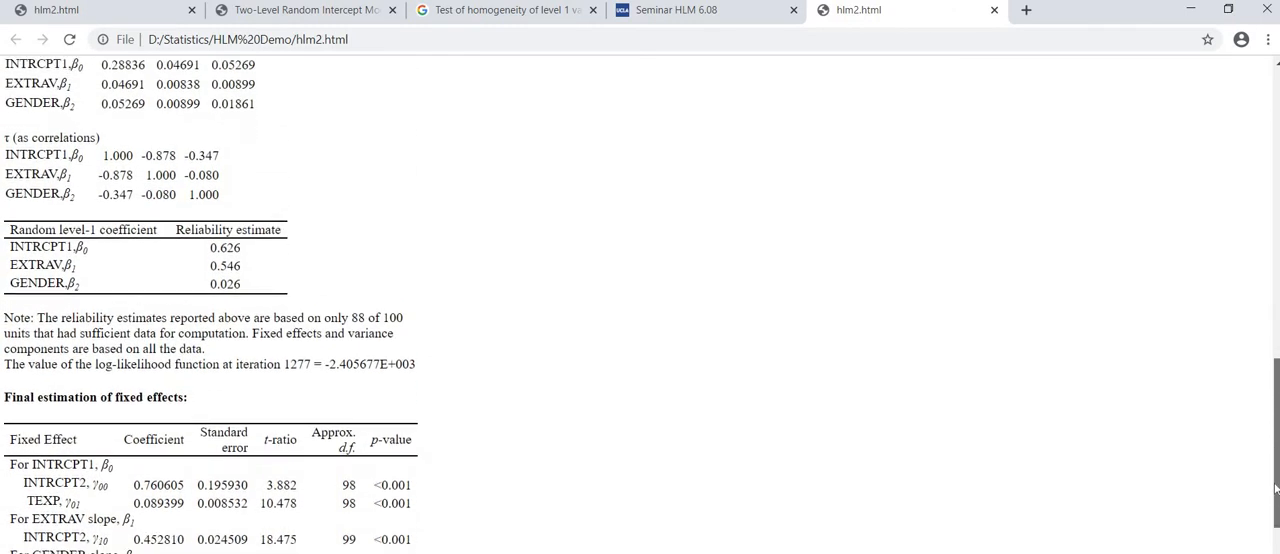
{"action": "scroll", "scroll_direction": "down", "scroll_amount": 3}
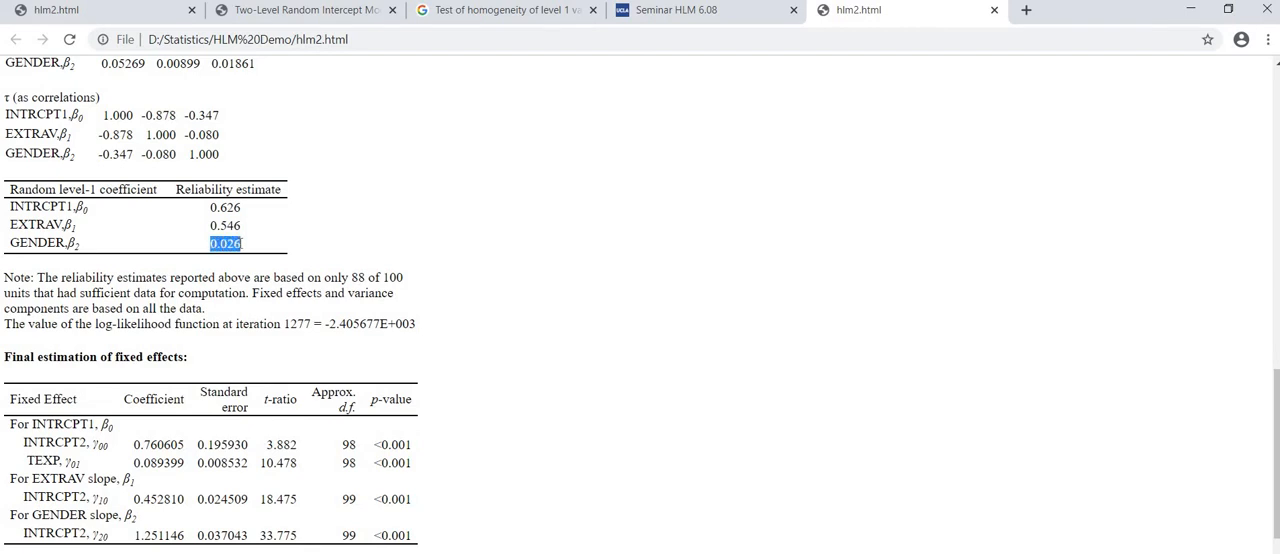
{"action": "left_click", "coordinate": [240, 267]}
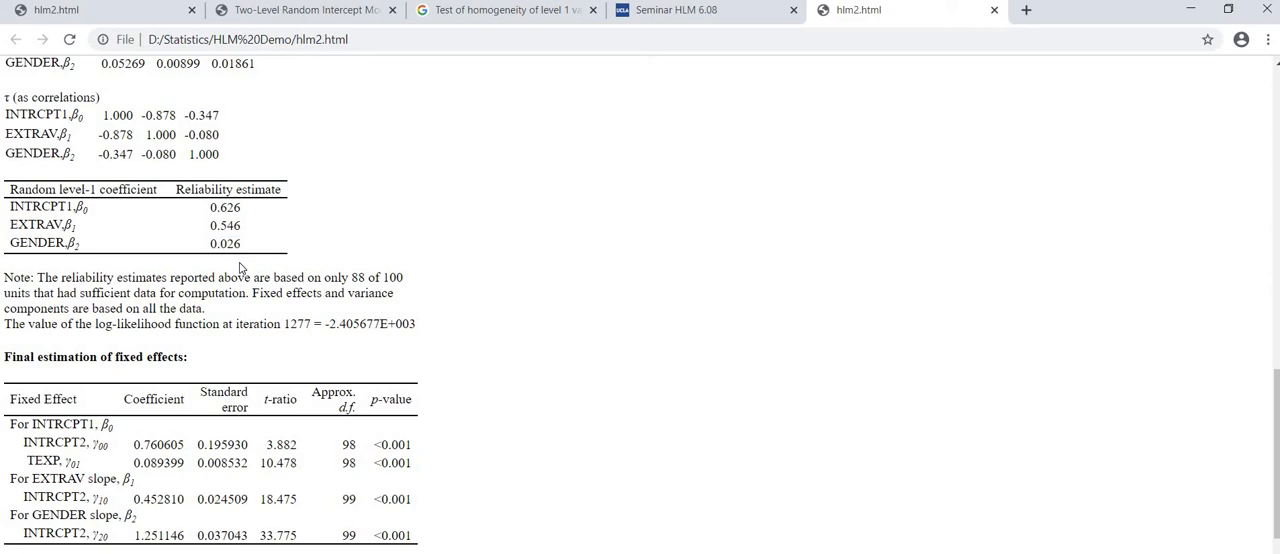
{"action": "mouse_move", "coordinate": [1273, 395]}
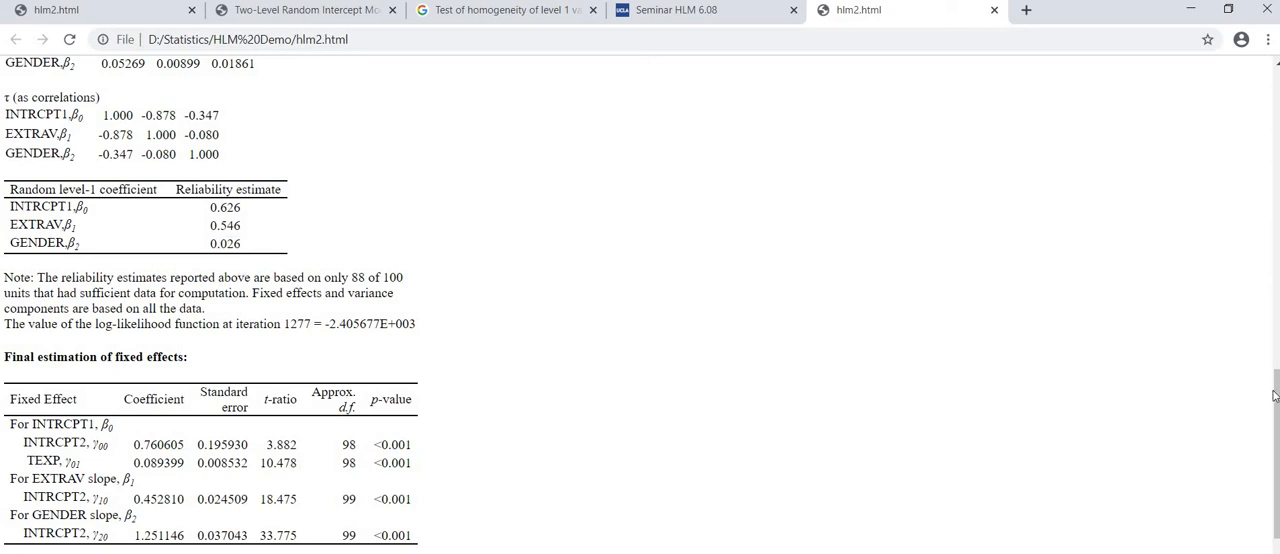
{"action": "scroll", "scroll_direction": "down", "scroll_amount": 3}
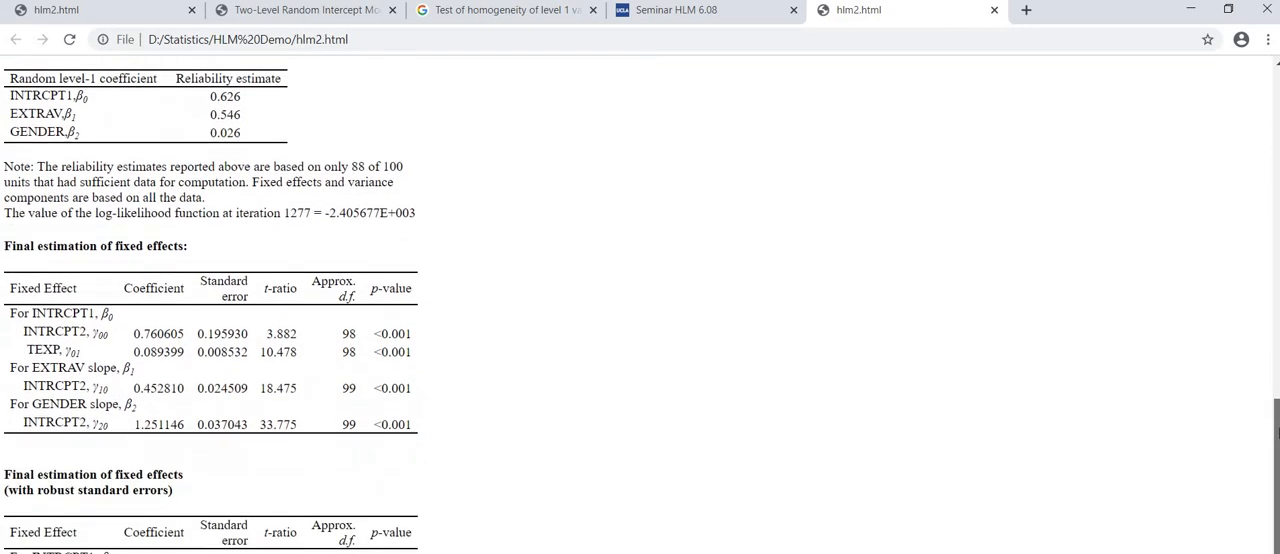
{"action": "scroll", "scroll_direction": "down", "scroll_amount": 3}
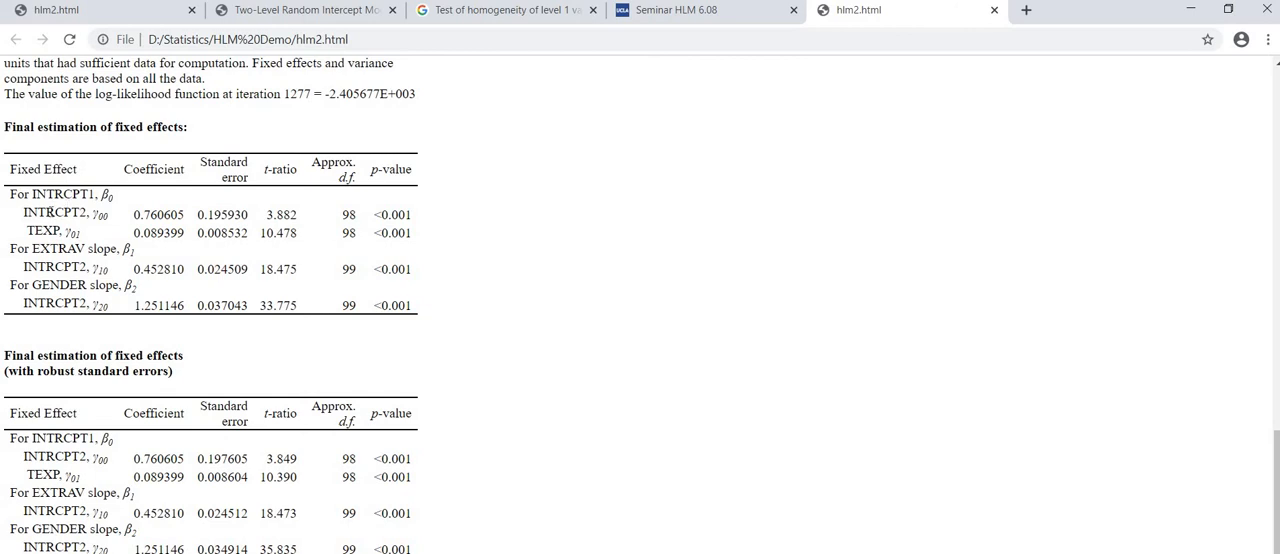
{"action": "double_click", "coordinate": [65, 213]}
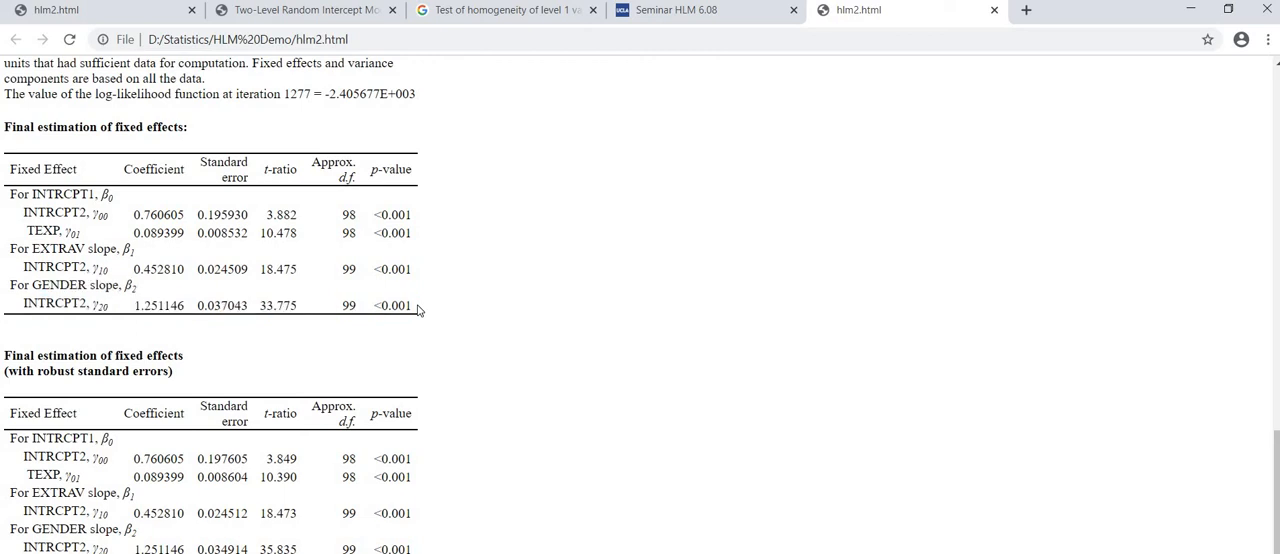
Scroll to the final variance components table and highlight the EXTRAV slope component
{"action": "scroll", "scroll_direction": "down", "scroll_amount": 3}
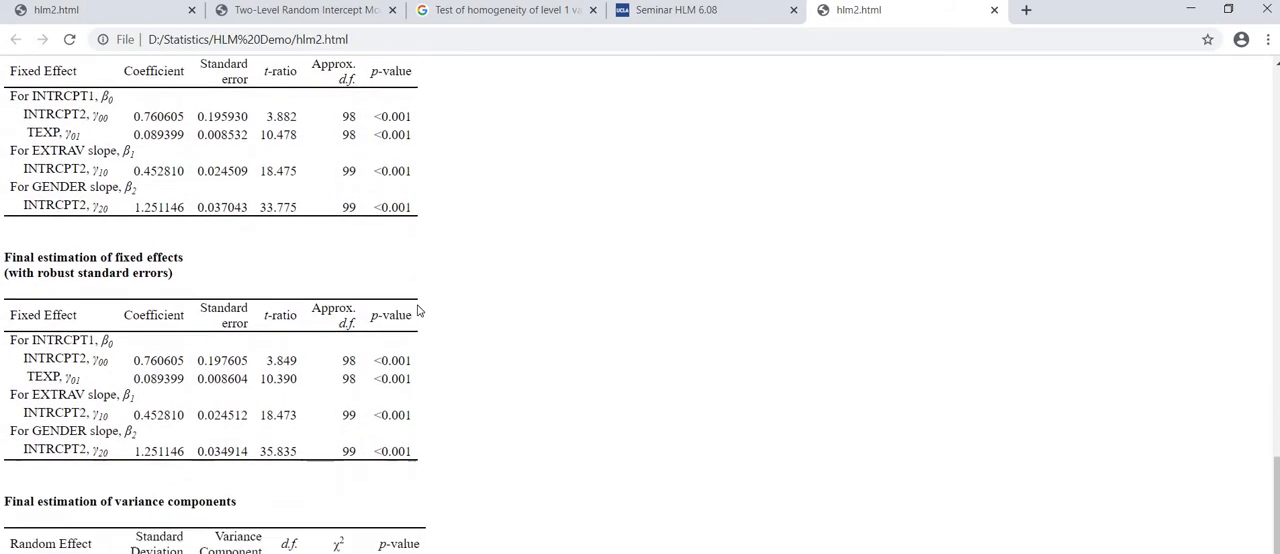
{"action": "scroll", "scroll_direction": "down", "scroll_amount": 3}
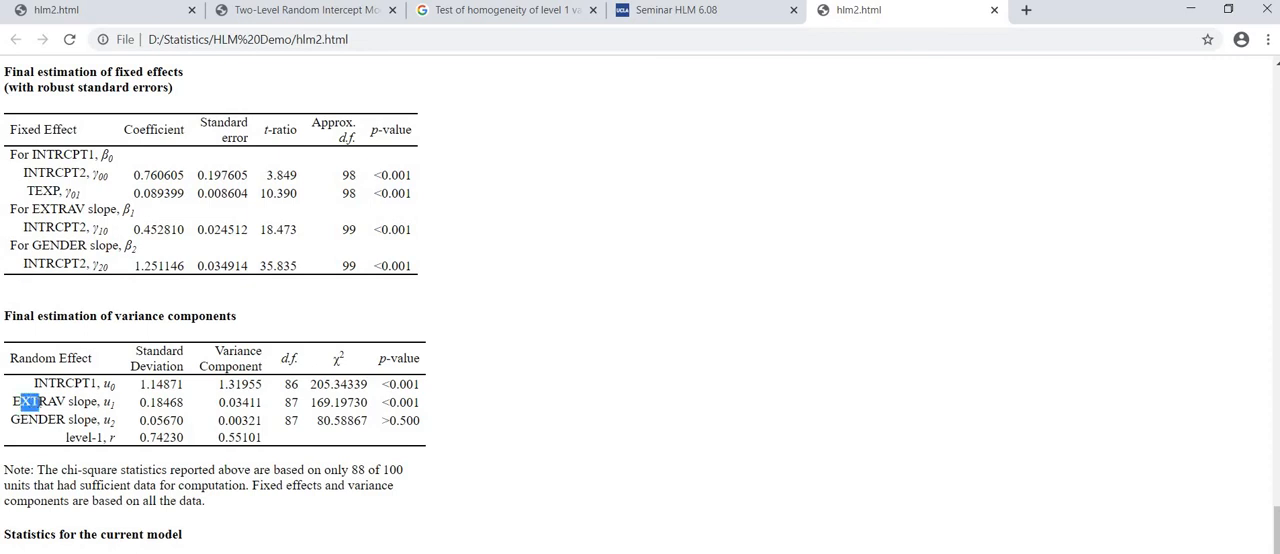
{"action": "left_click_drag", "start_coordinate": [20, 402], "coordinate": [420, 420]}
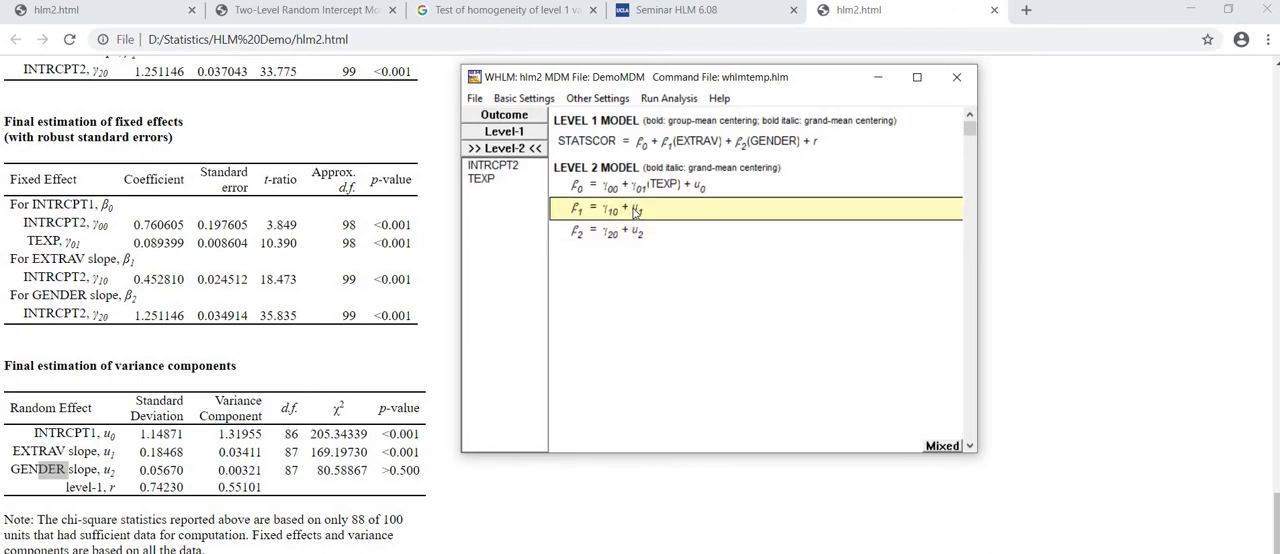
Select the β2 GENDER slope equation on the Level-2 screen
{"action": "left_click", "coordinate": [610, 231]}
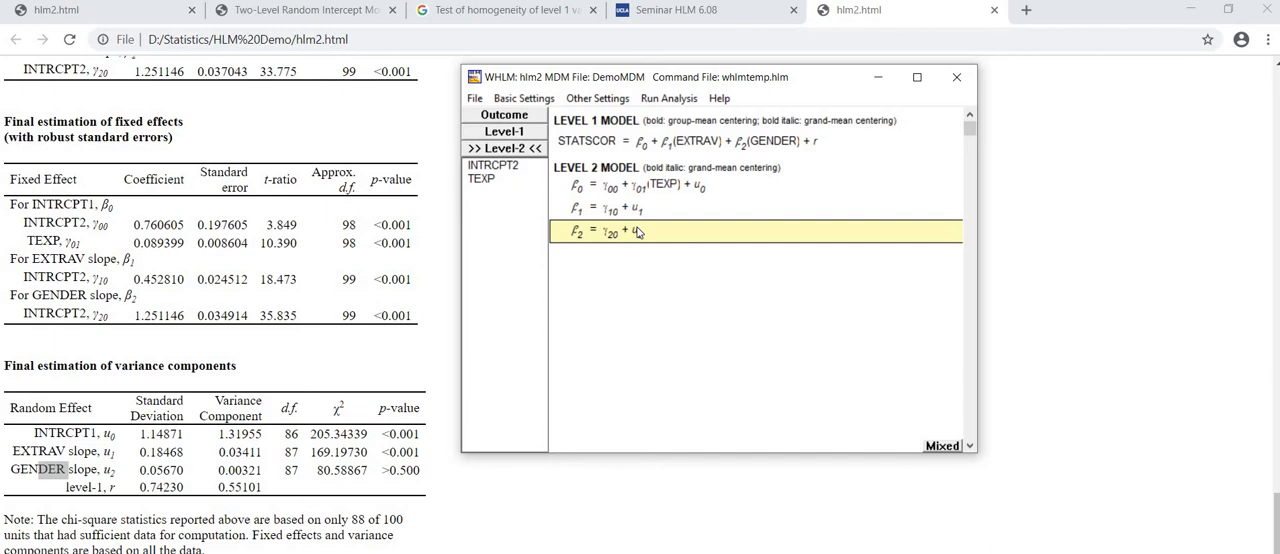
{"action": "mouse_move", "coordinate": [638, 236]}
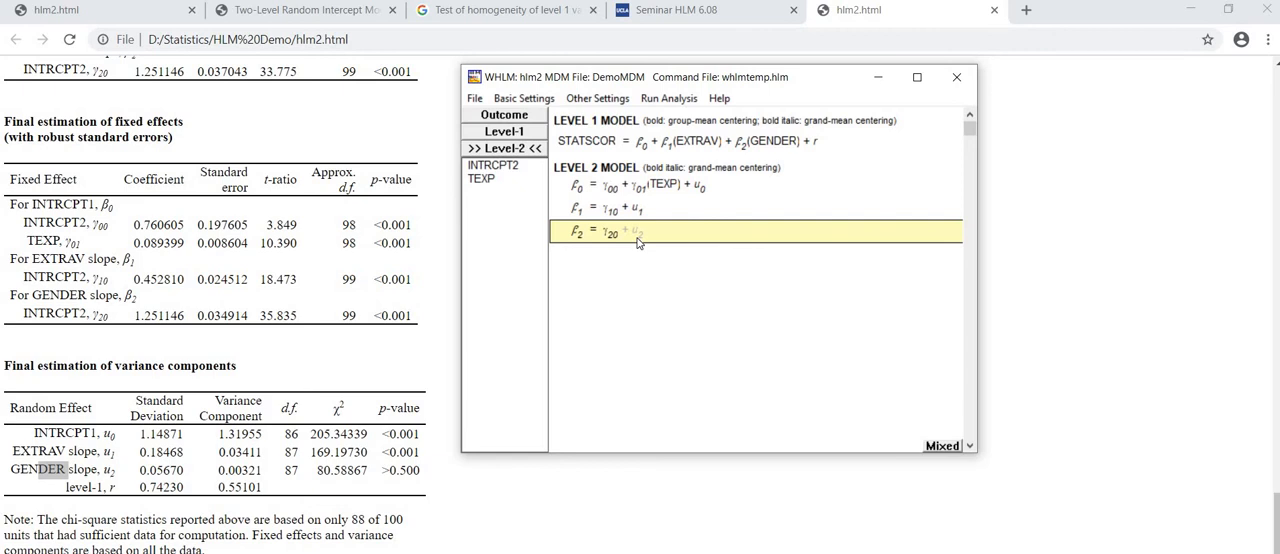
{"action": "mouse_move", "coordinate": [625, 213]}
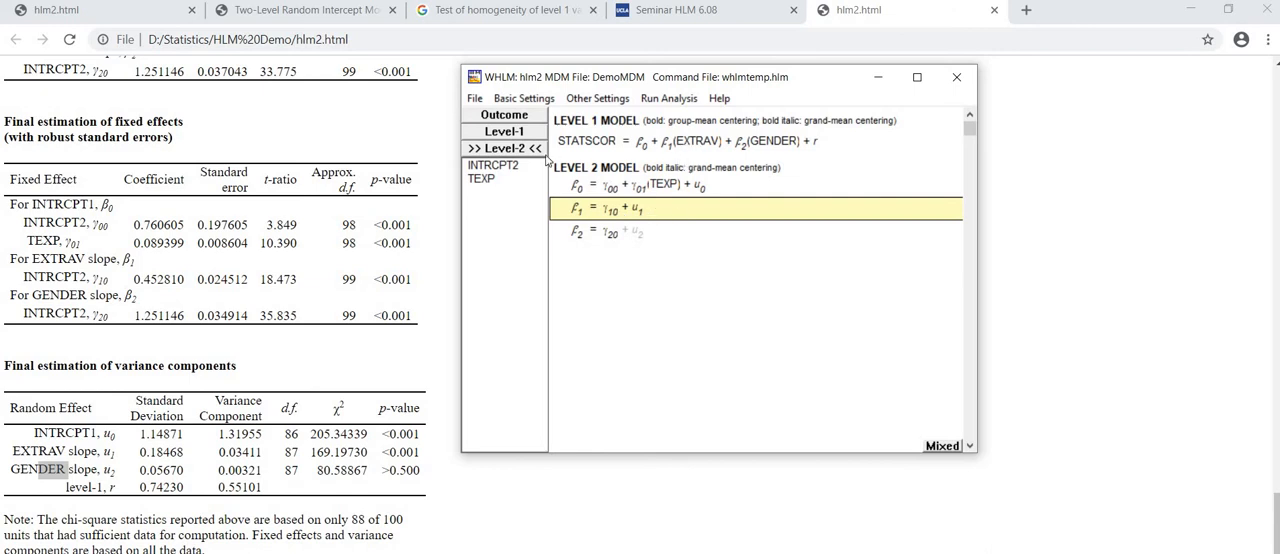
Add TEXP uncentered to the EXTRAV slope equation and run the revised analysis
{"action": "right_click", "coordinate": [481, 177]}
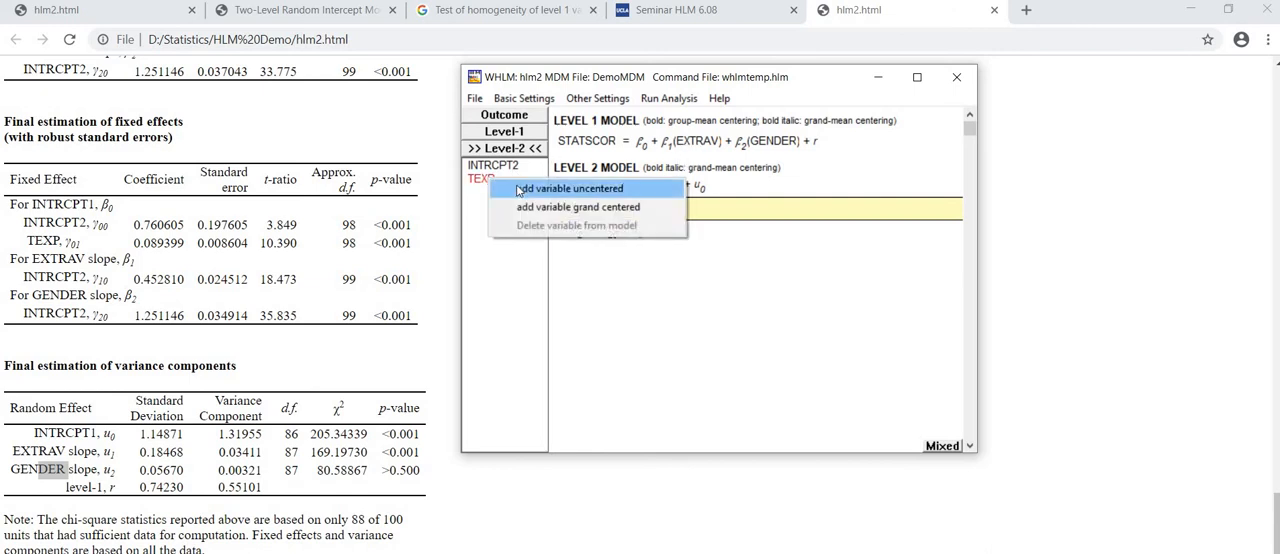
{"action": "left_click", "coordinate": [568, 188]}
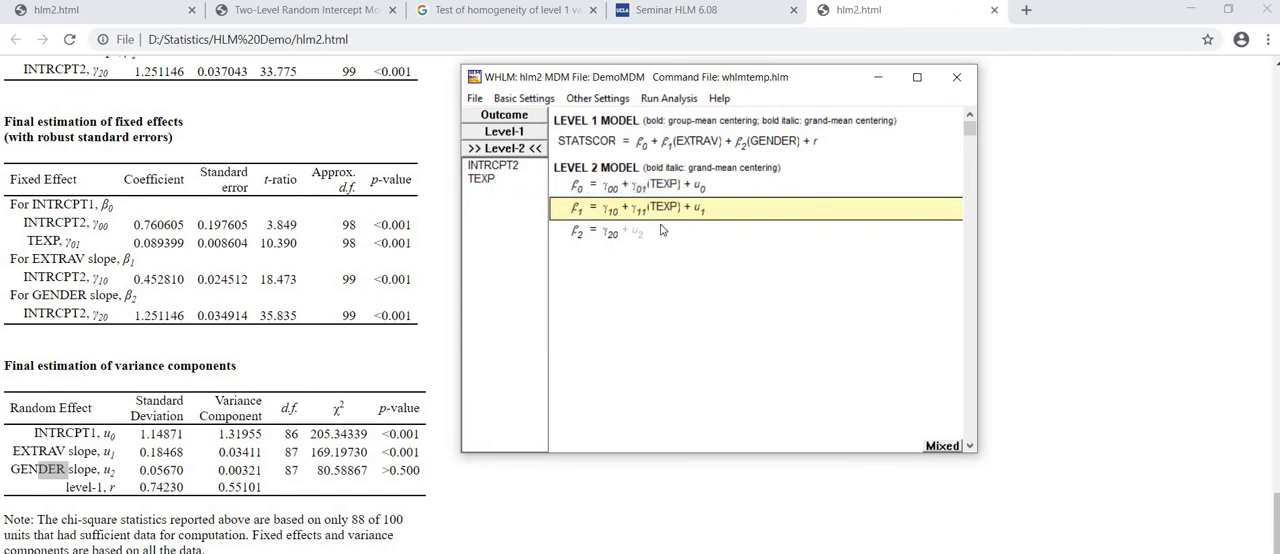
{"action": "mouse_move", "coordinate": [655, 224]}
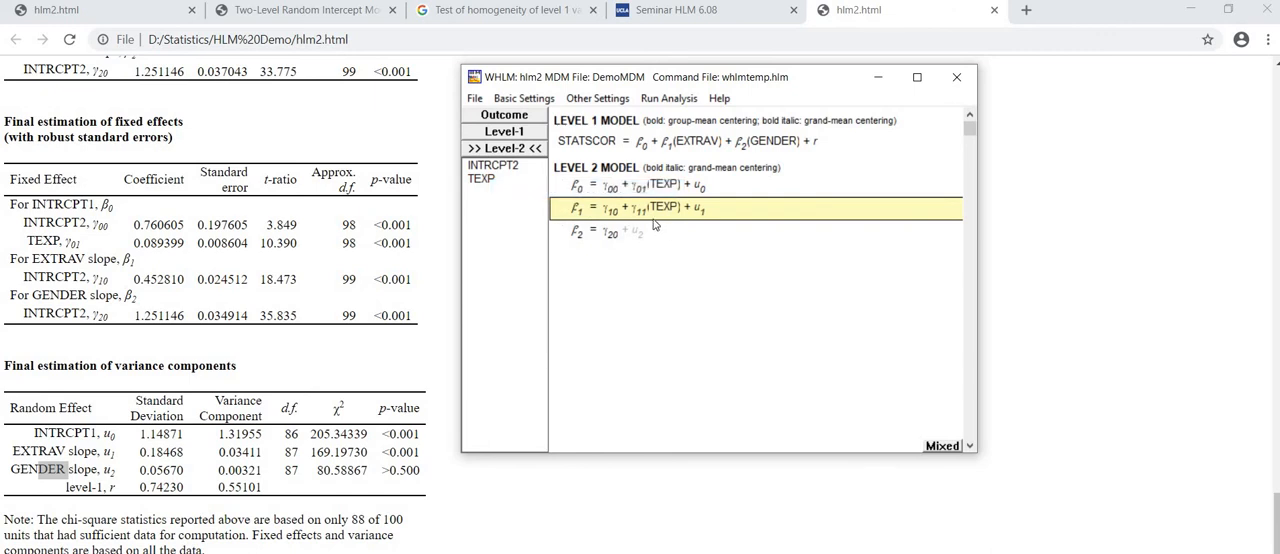
{"action": "mouse_move", "coordinate": [650, 203]}
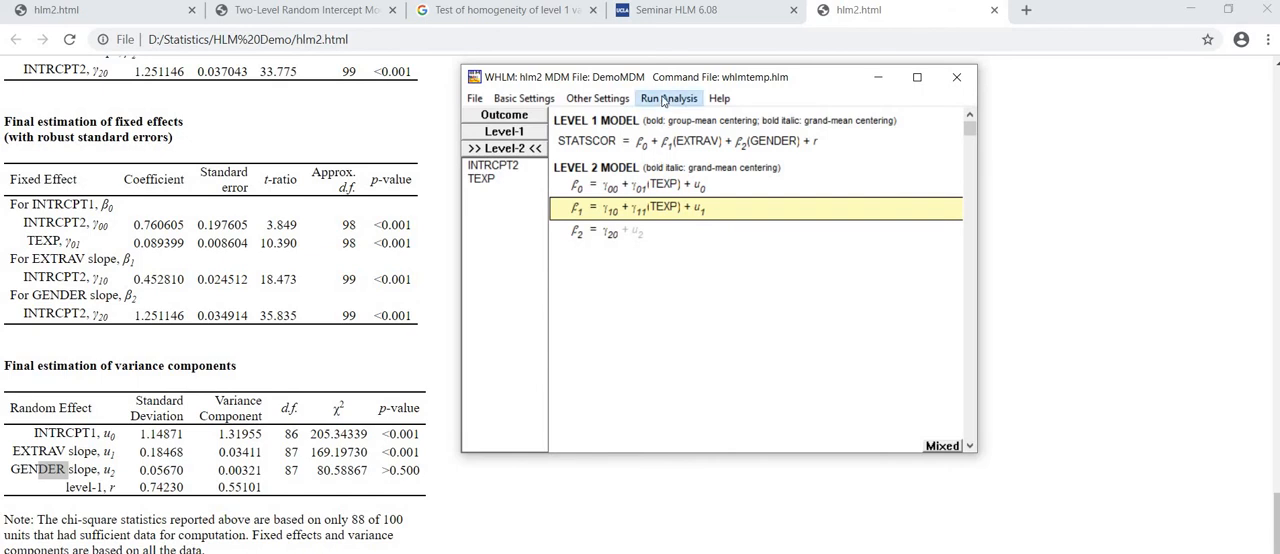
{"action": "left_click", "coordinate": [668, 98]}
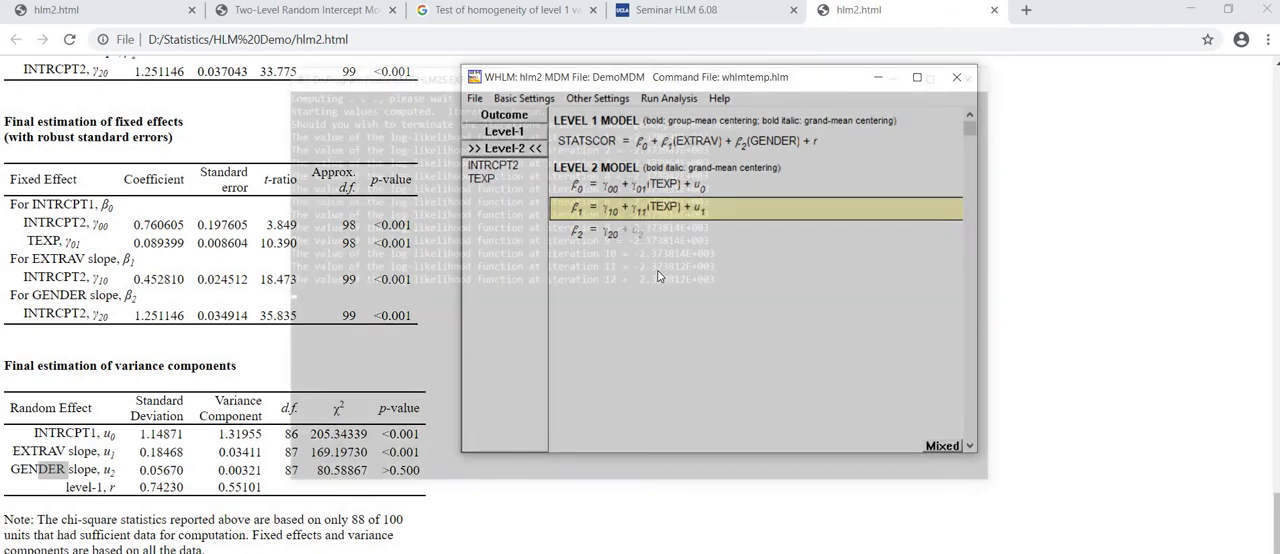
{"action": "left_click", "coordinate": [668, 98]}
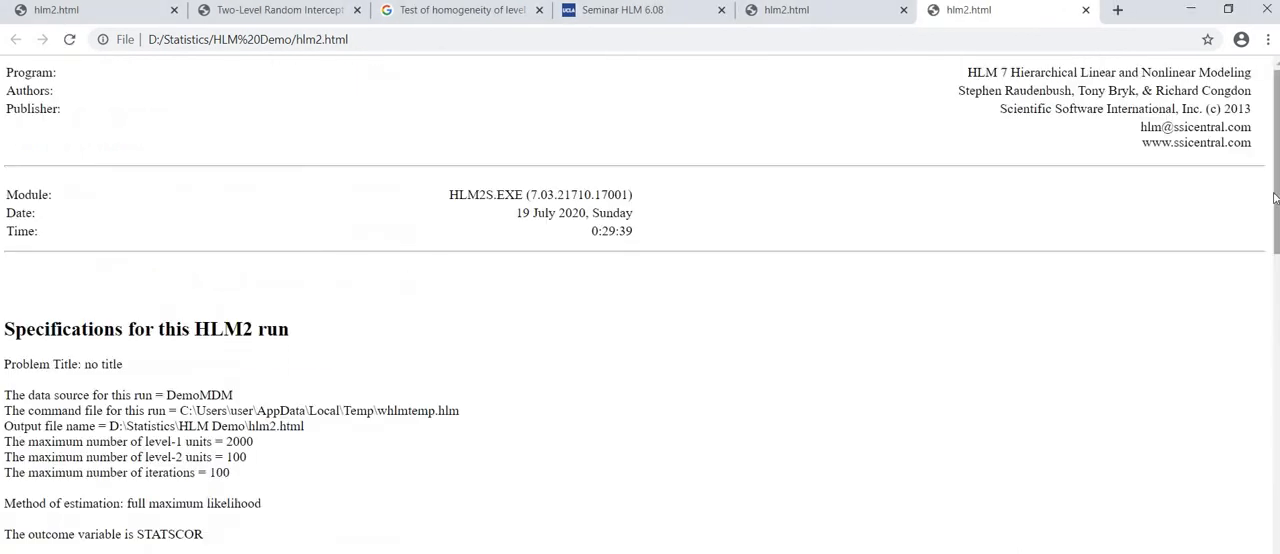
Scroll to the model summary and highlight the Mixed Model equation
{"action": "scroll", "scroll_direction": "down", "scroll_amount": 3}
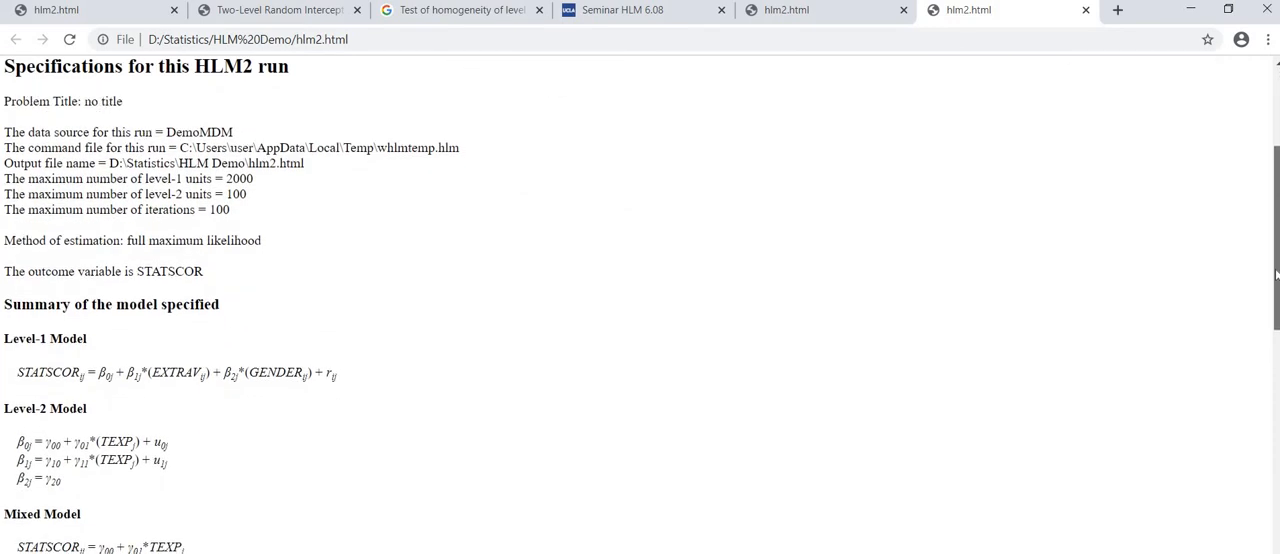
{"action": "scroll", "scroll_direction": "down", "scroll_amount": 3}
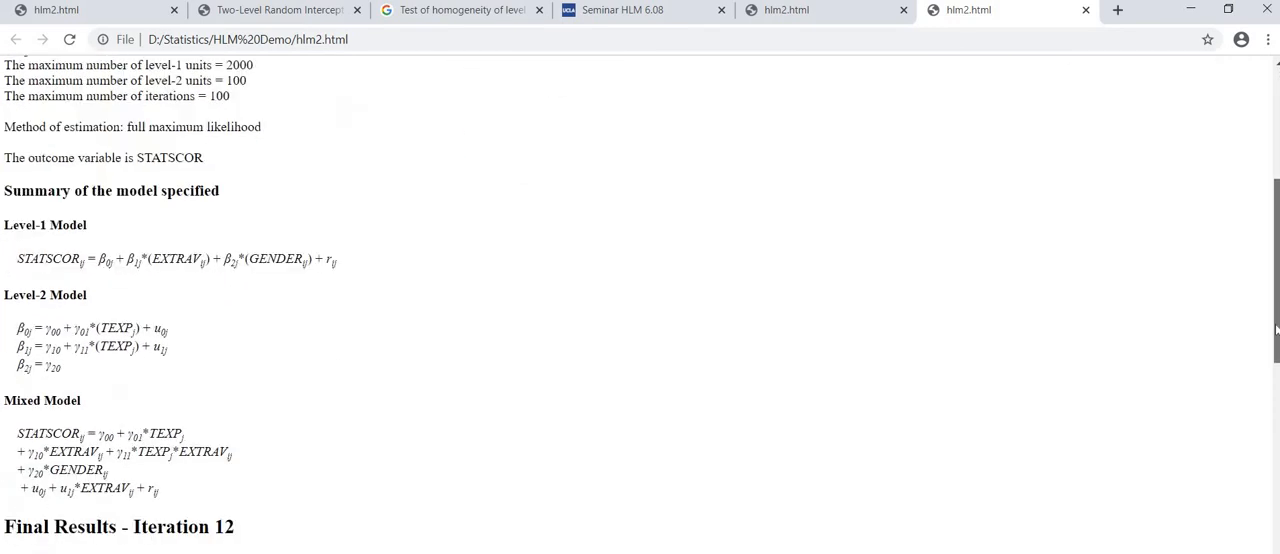
{"action": "scroll", "scroll_direction": "down", "scroll_amount": 3}
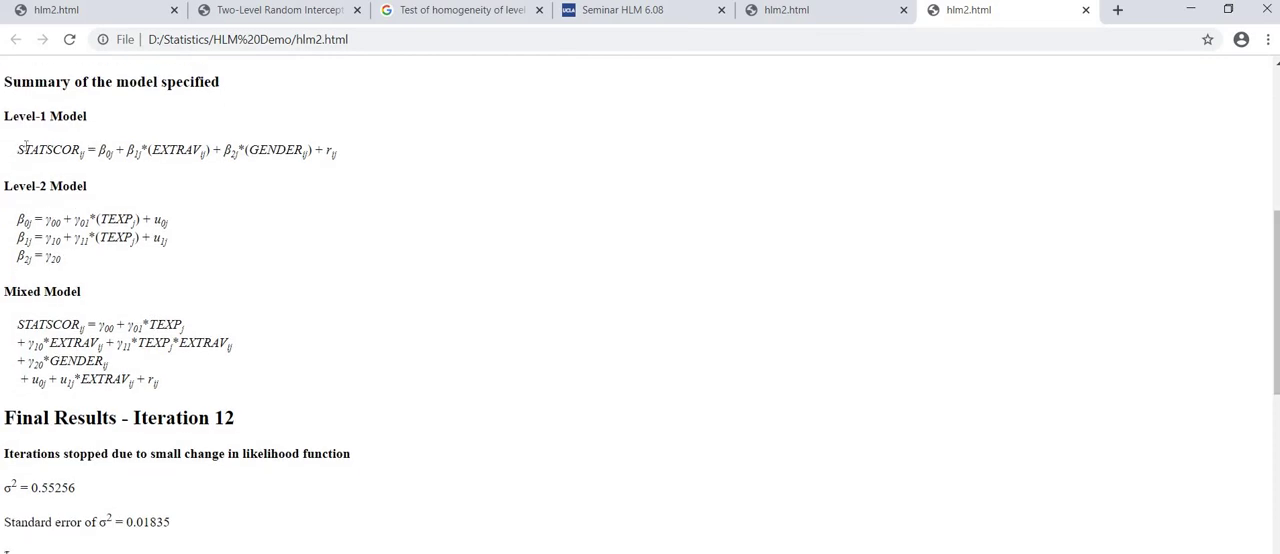
{"action": "left_click_drag", "start_coordinate": [22, 150], "coordinate": [170, 150]}
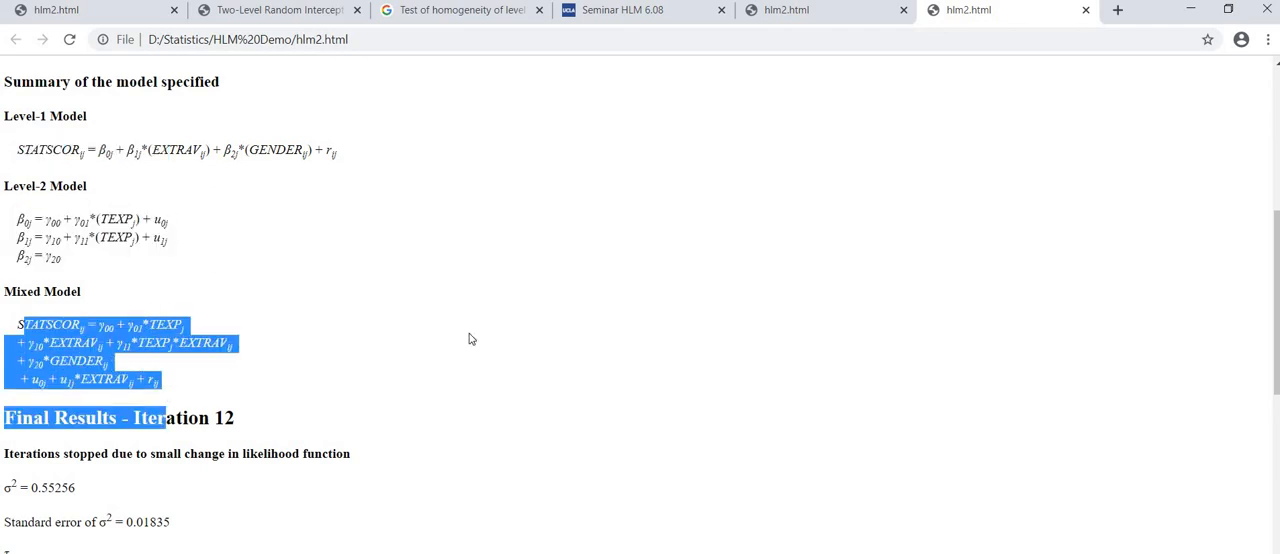
{"action": "left_click", "coordinate": [470, 338]}
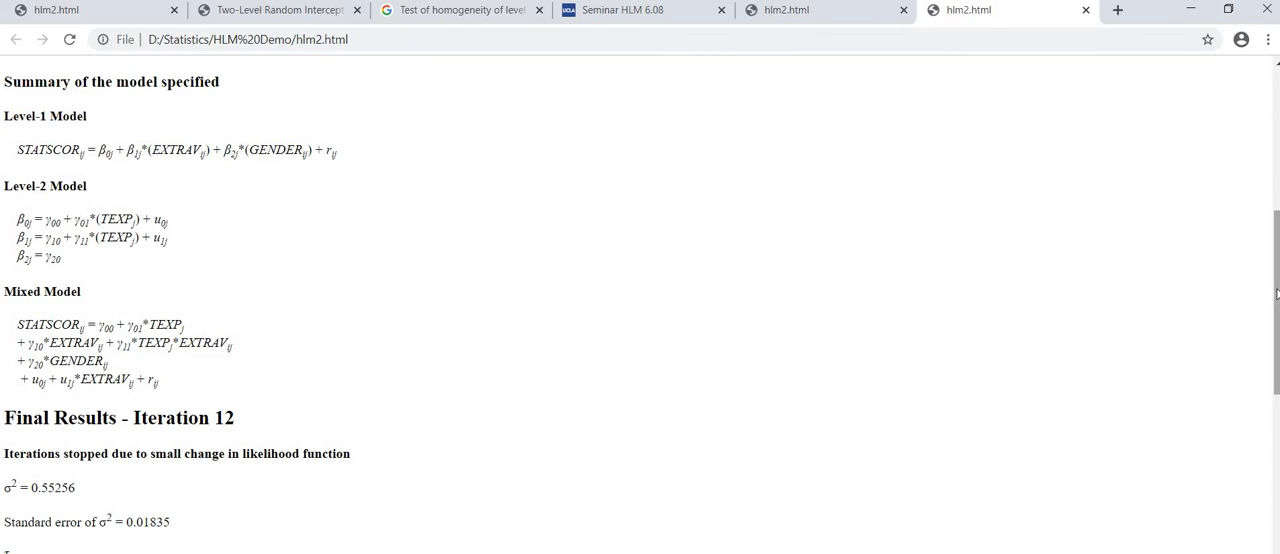
Highlight the EXTRAV slope rows in the fixed effects table, including γ11, then scroll back up
{"action": "scroll", "scroll_direction": "down", "scroll_amount": 3}
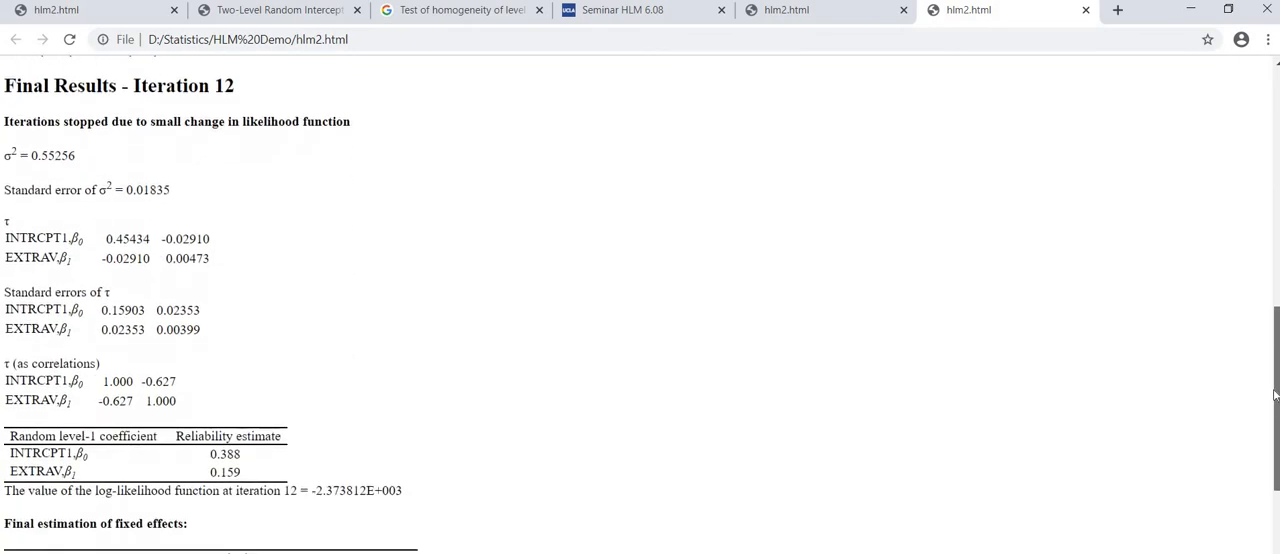
{"action": "scroll", "scroll_direction": "down", "scroll_amount": 3}
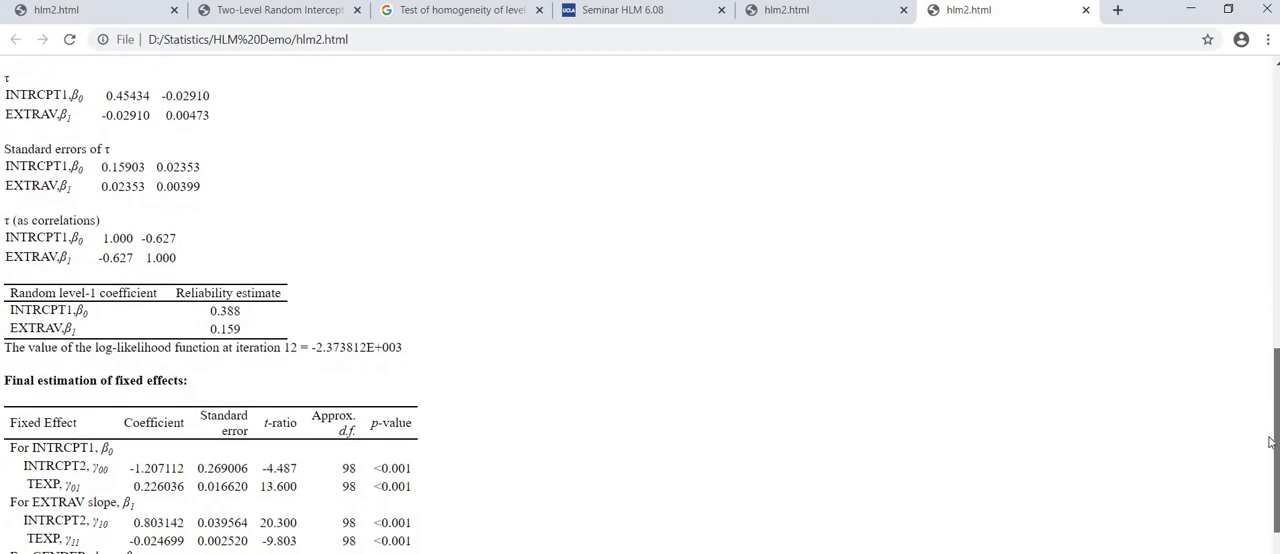
{"action": "scroll", "scroll_direction": "down", "scroll_amount": 3}
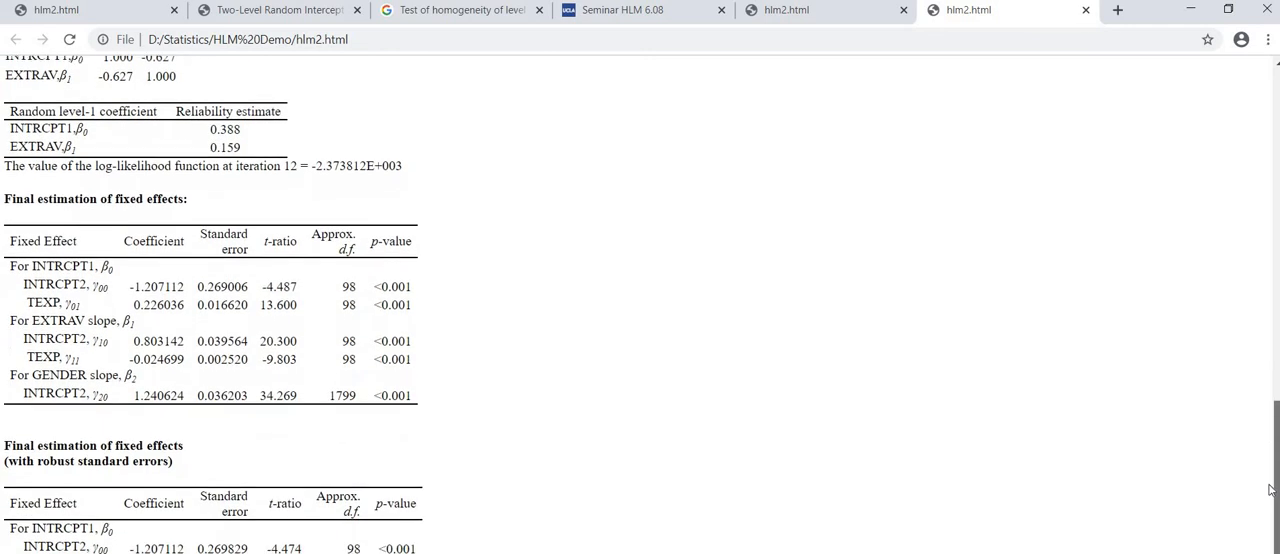
{"action": "scroll", "scroll_direction": "down", "scroll_amount": 3}
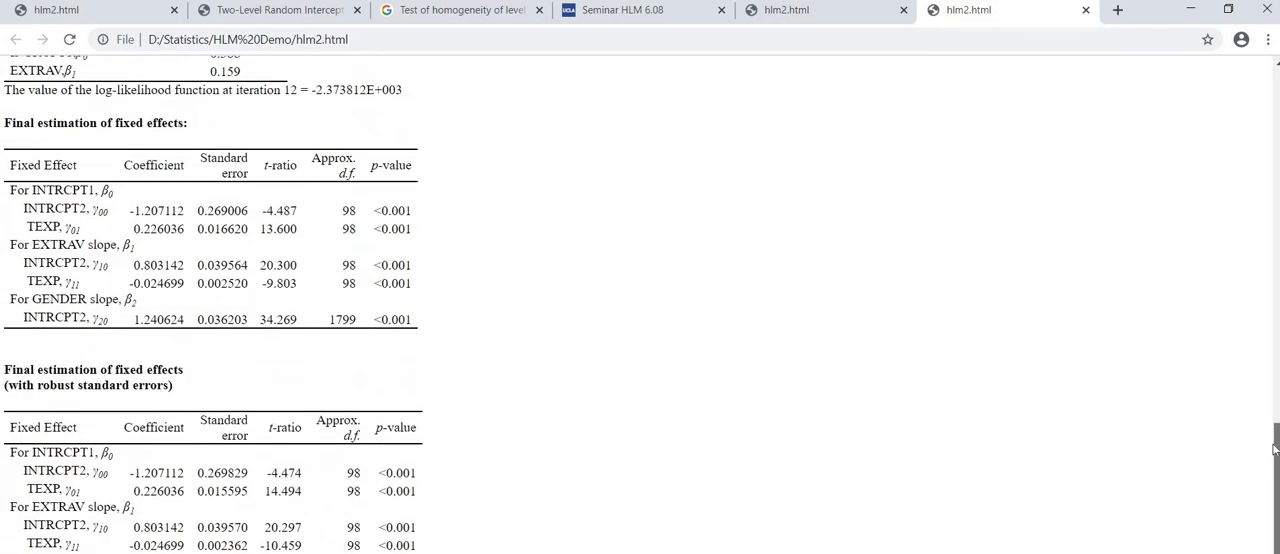
{"action": "scroll", "scroll_direction": "up", "scroll_amount": 3}
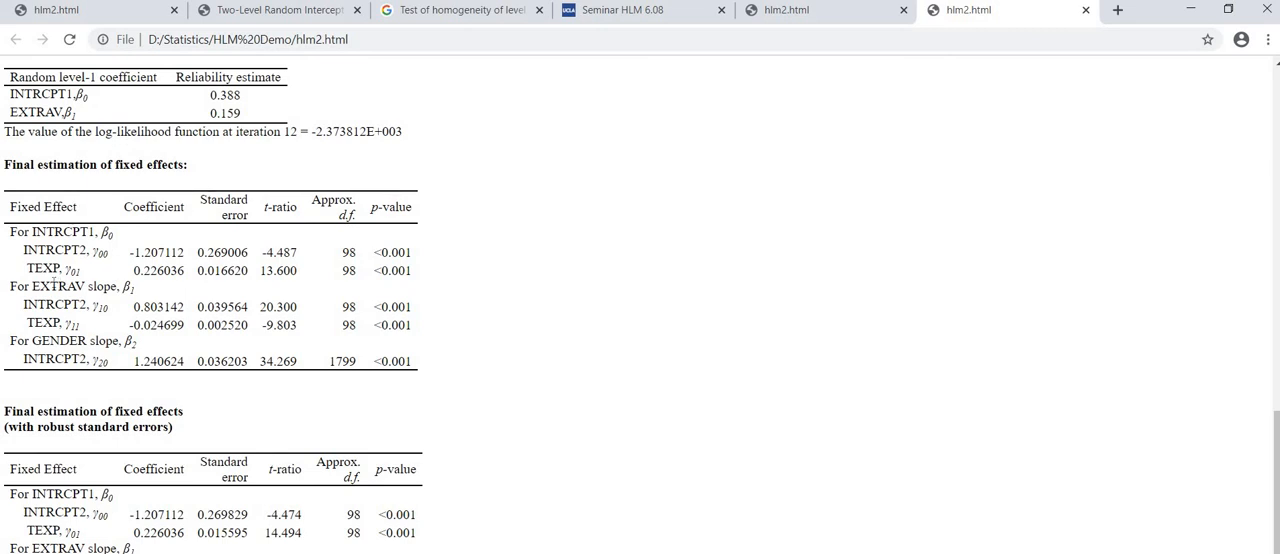
{"action": "left_click_drag", "start_coordinate": [10, 287], "coordinate": [135, 304]}
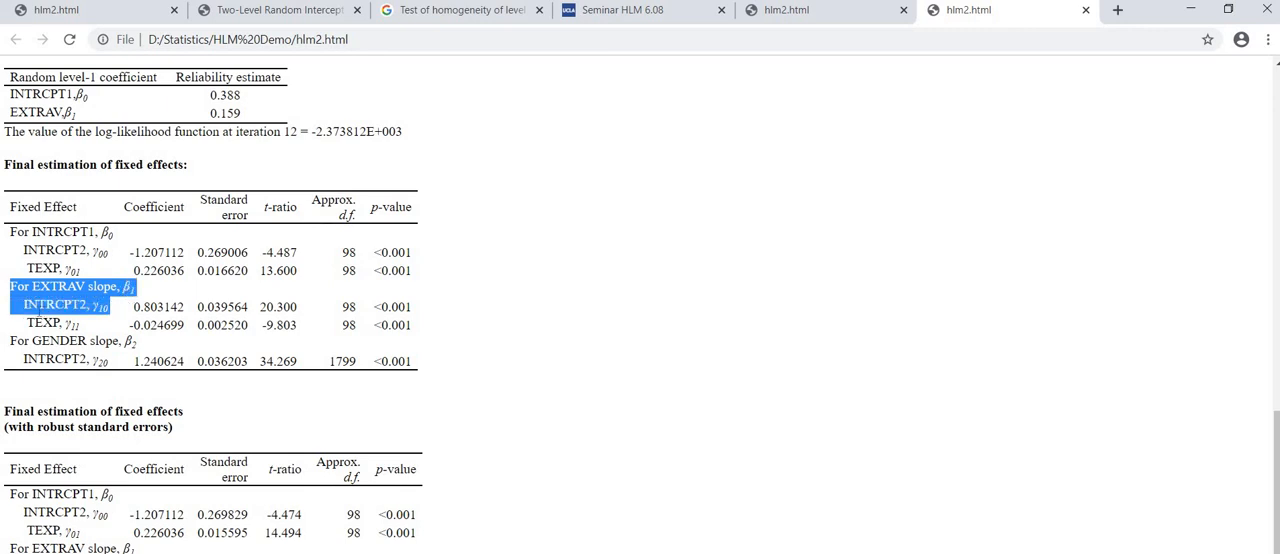
{"action": "mouse_move", "coordinate": [110, 331]}
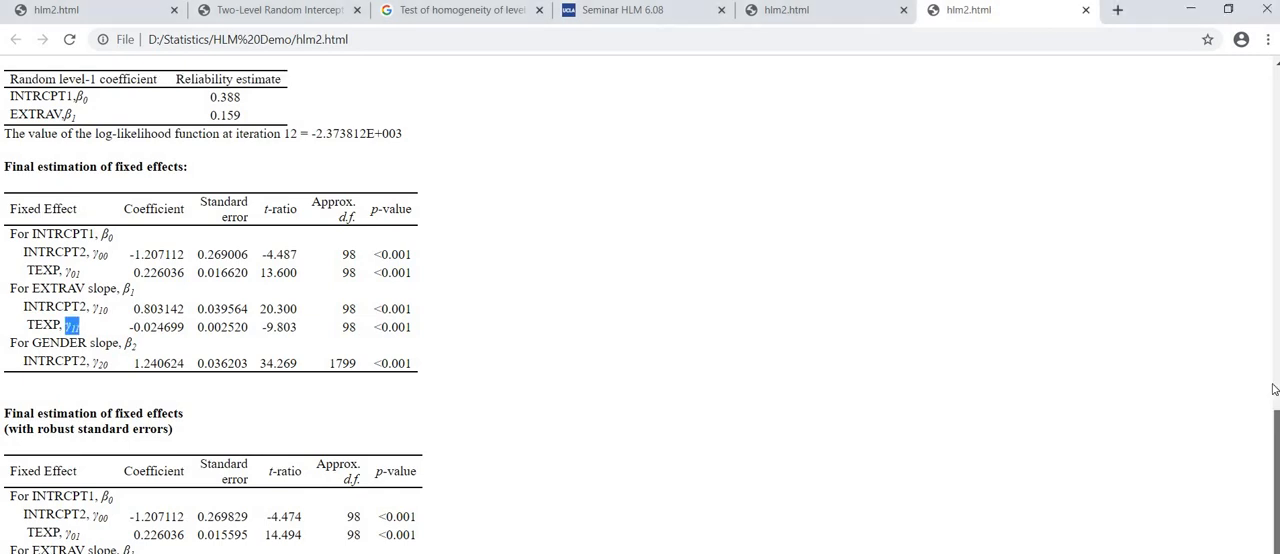
{"action": "scroll", "scroll_direction": "up", "scroll_amount": 3}
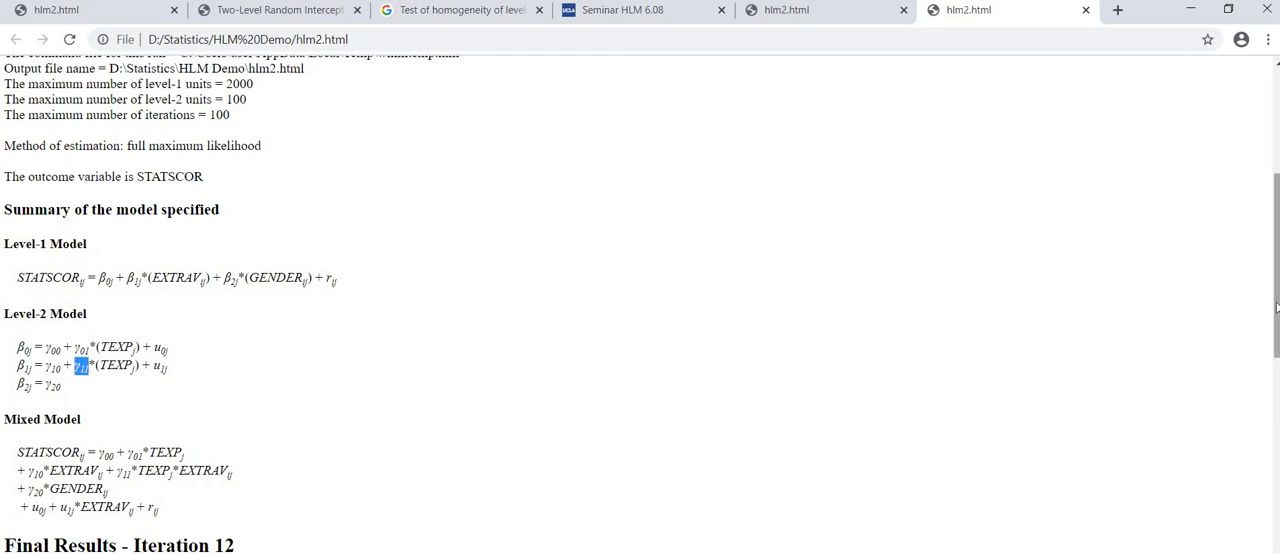
Scroll through the robust standard errors and variance components tables
{"action": "scroll", "scroll_direction": "down", "scroll_amount": 3}
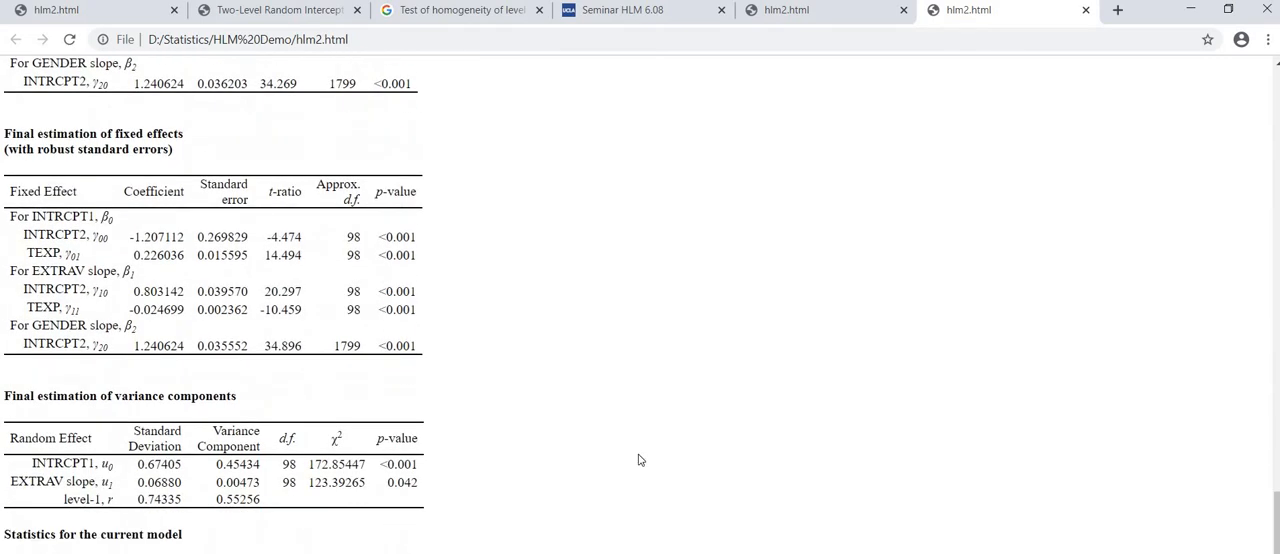
{"action": "mouse_move", "coordinate": [152, 328]}
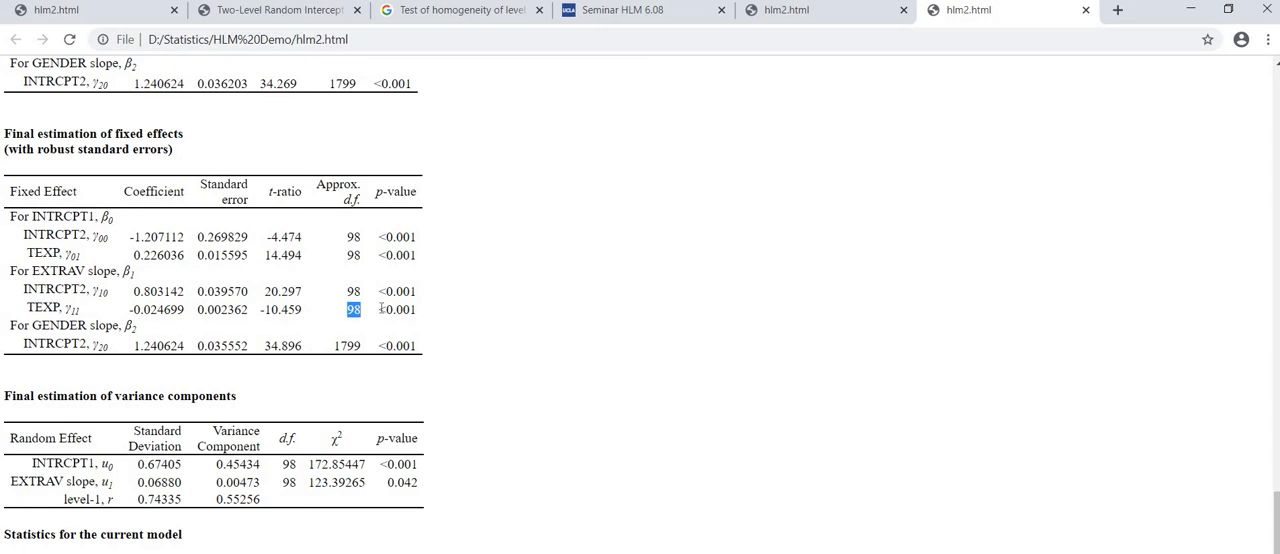
{"action": "mouse_move", "coordinate": [976, 385]}
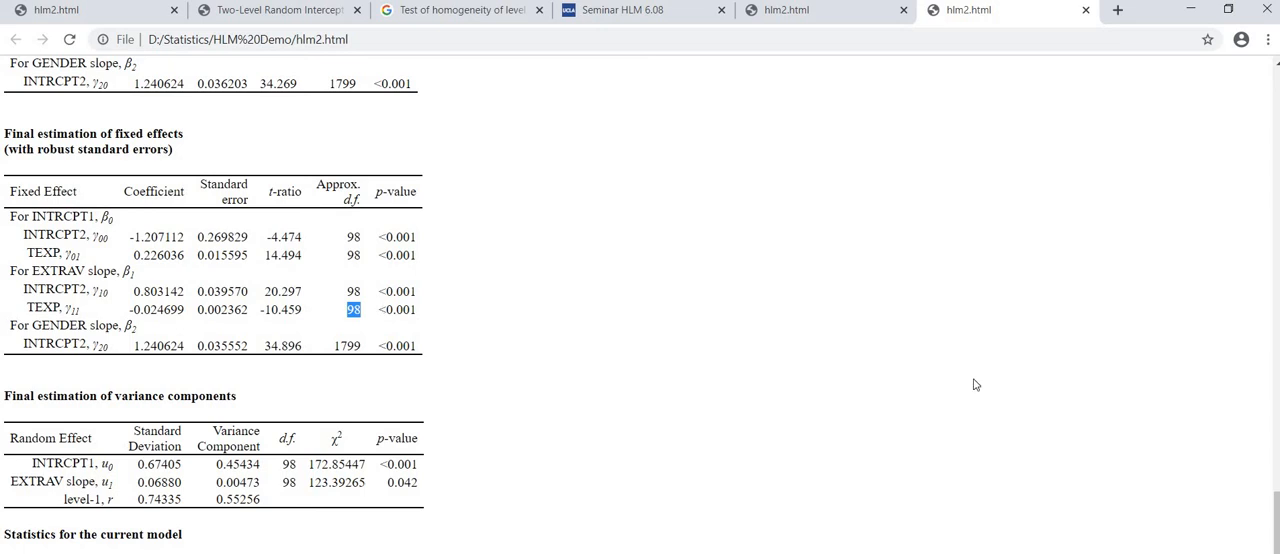
{"action": "scroll", "scroll_direction": "up", "scroll_amount": 3}
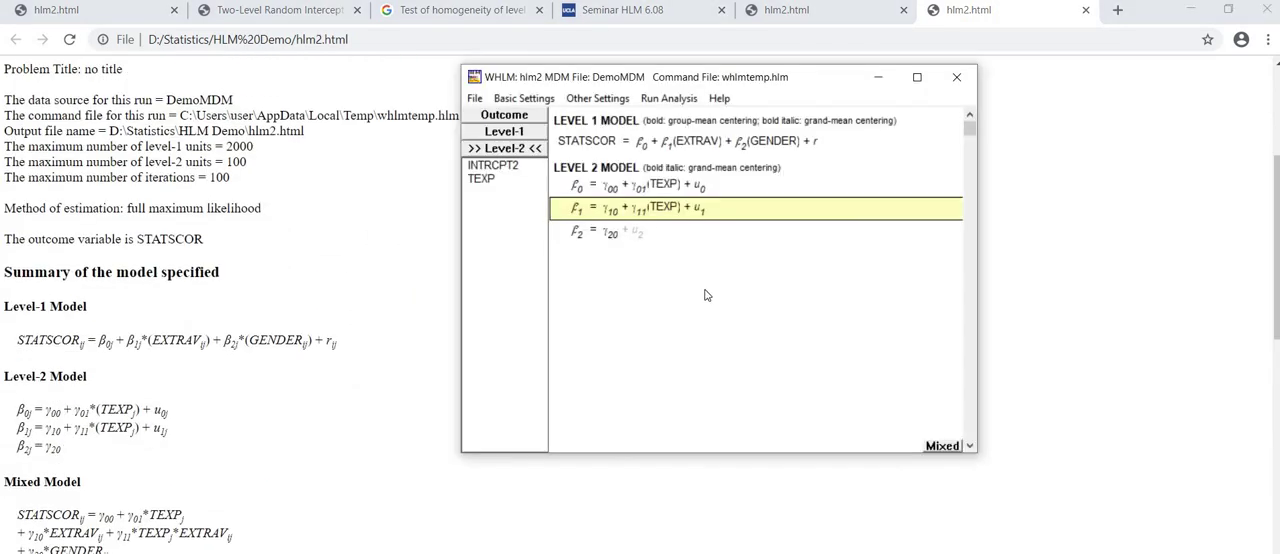
{"action": "mouse_move", "coordinate": [639, 253]}
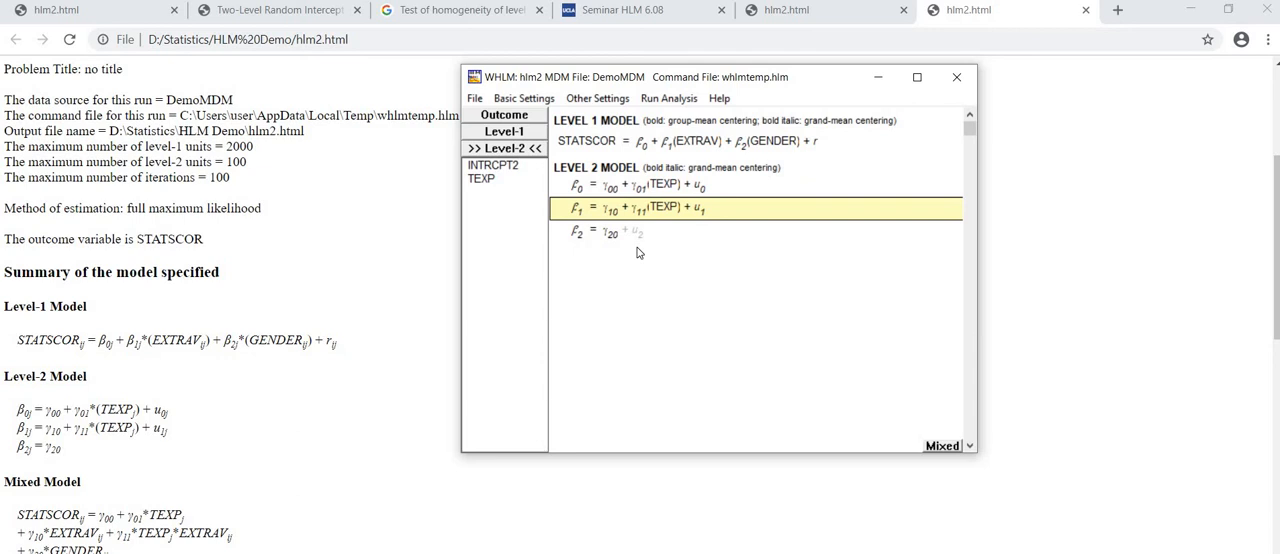
{"action": "mouse_move", "coordinate": [652, 233]}
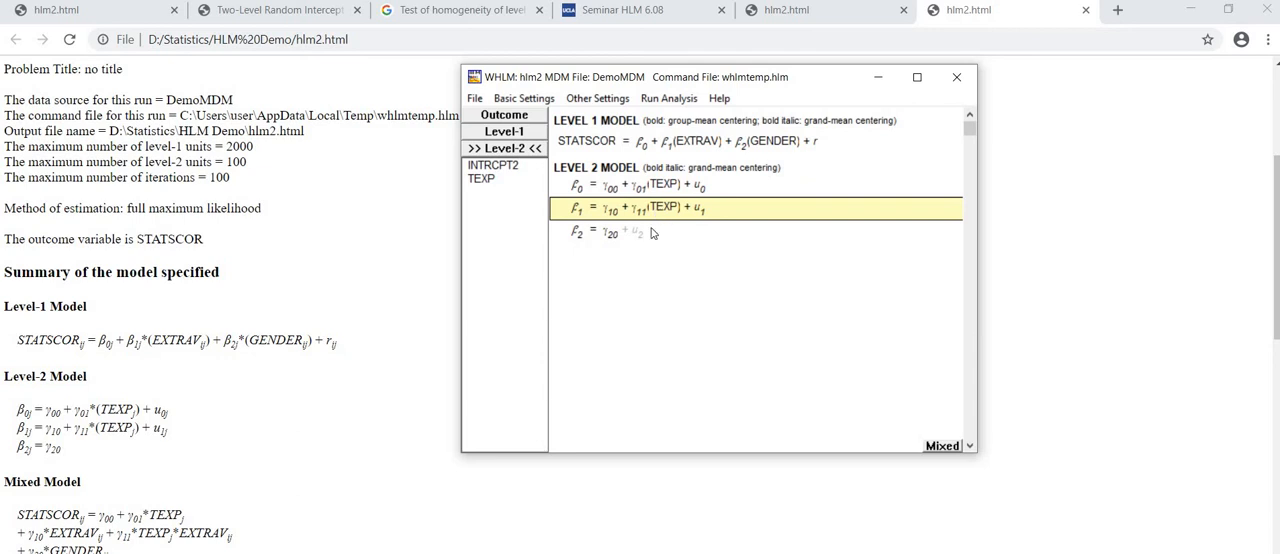
{"action": "mouse_move", "coordinate": [703, 146]}
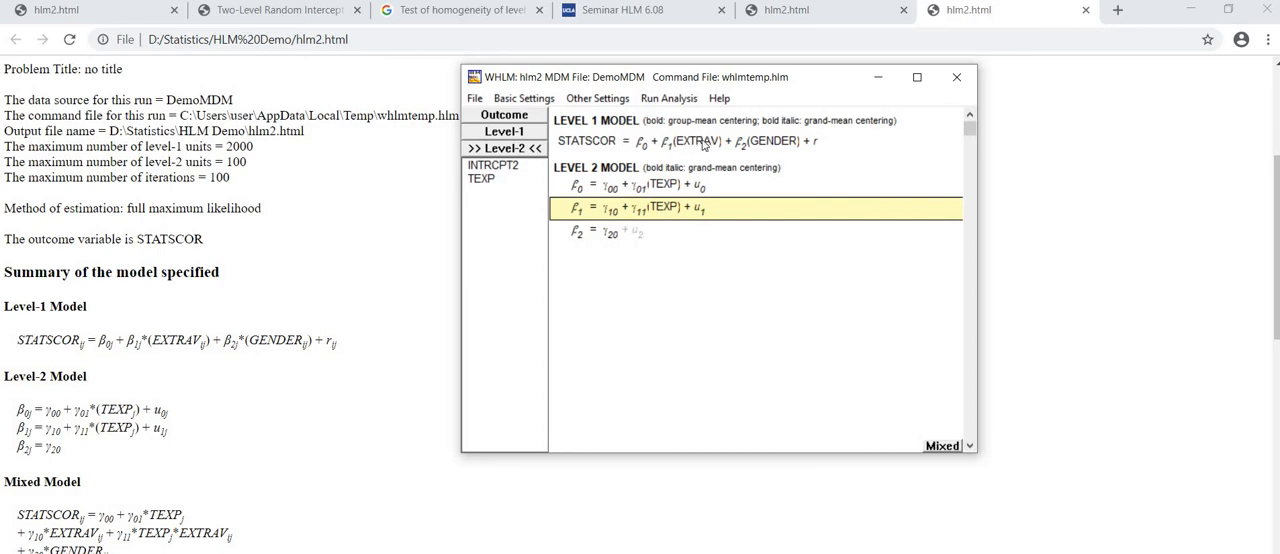